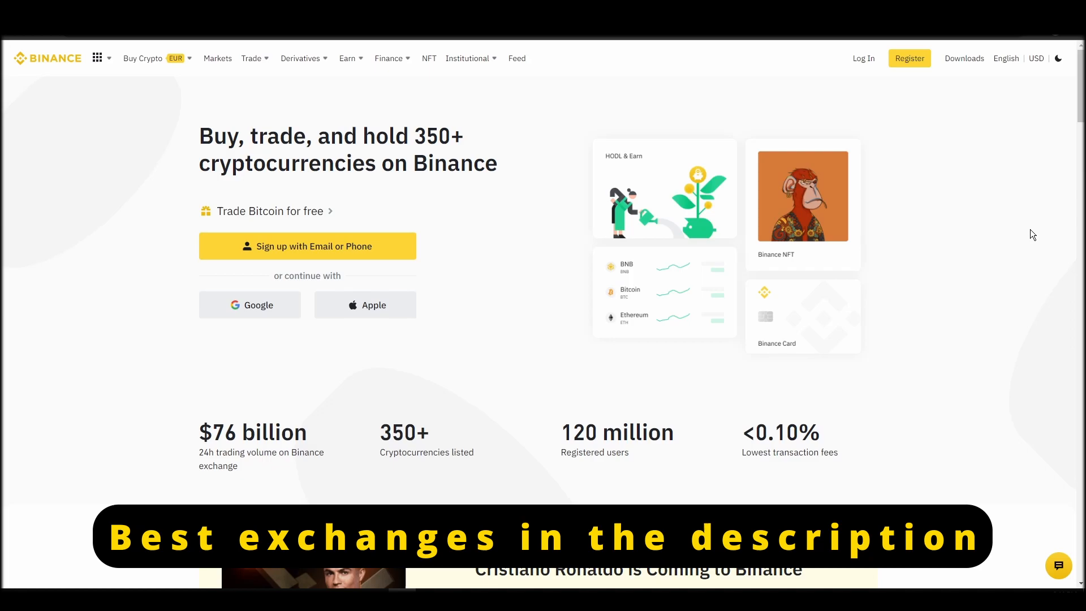
# Start a Binance personal account sign-up using an email address and password
pyautogui.click(910, 58)
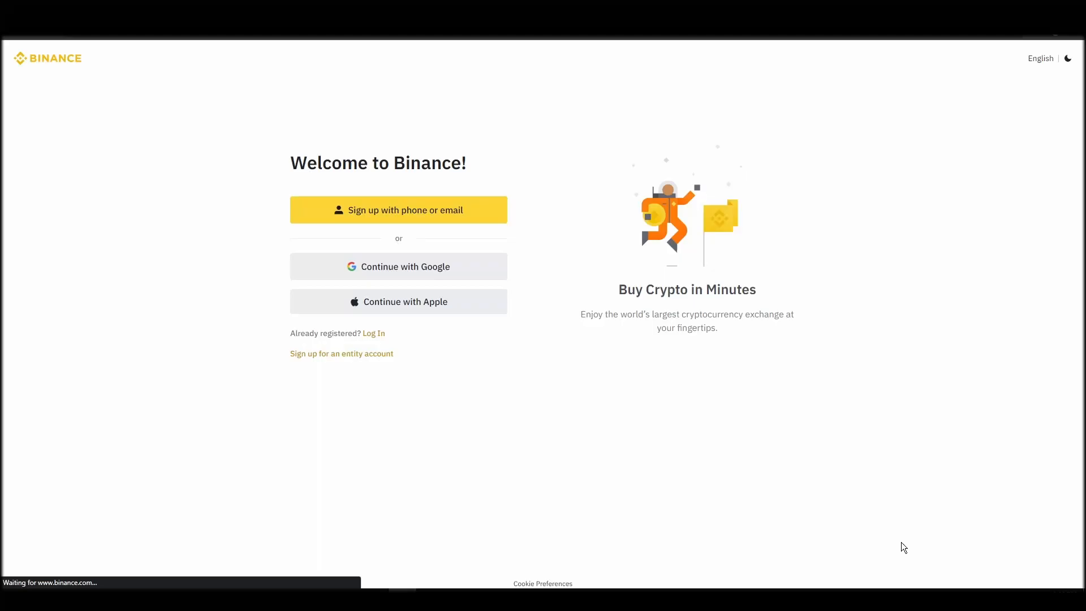
pyautogui.click(399, 210)
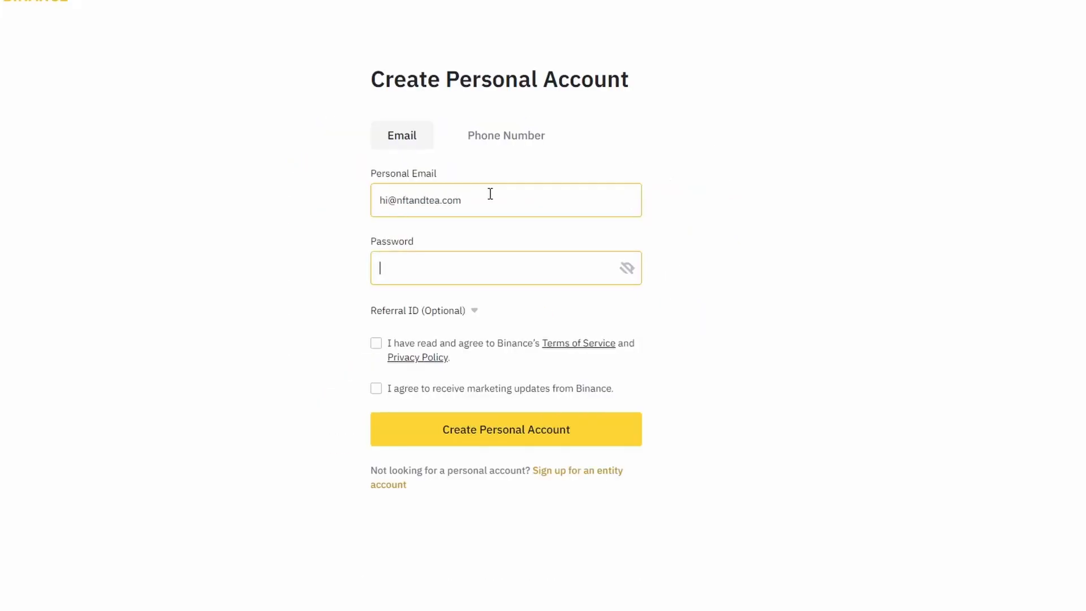
pyautogui.click(506, 429)
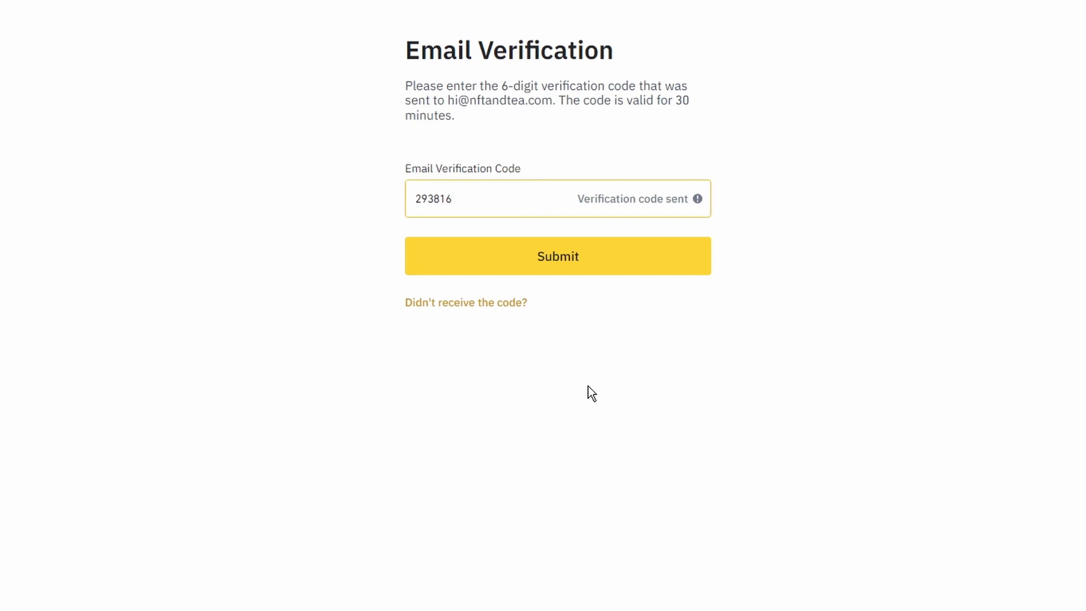
pyautogui.moveTo(593, 264)
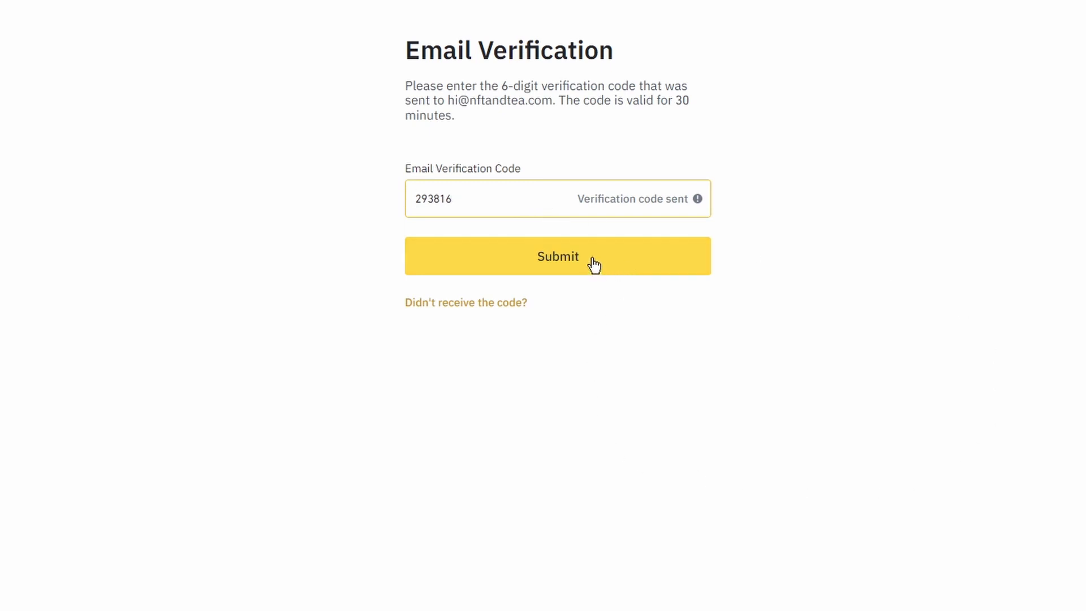
# Submit the code, verify identity with Greece as nationality, and allow camera for the ID check
pyautogui.click(557, 256)
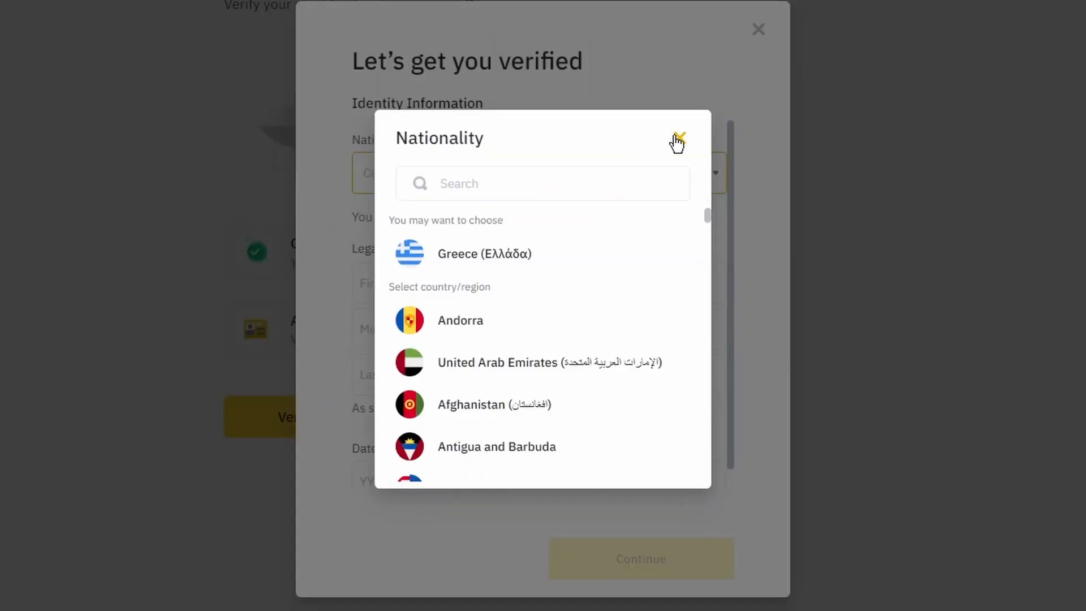
pyautogui.click(679, 141)
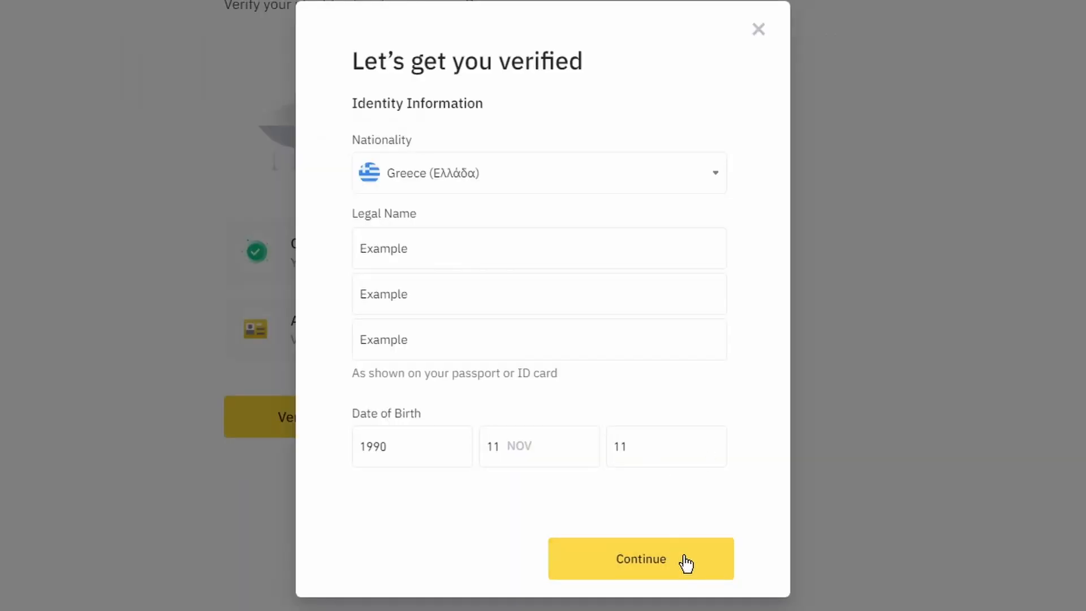
pyautogui.click(639, 558)
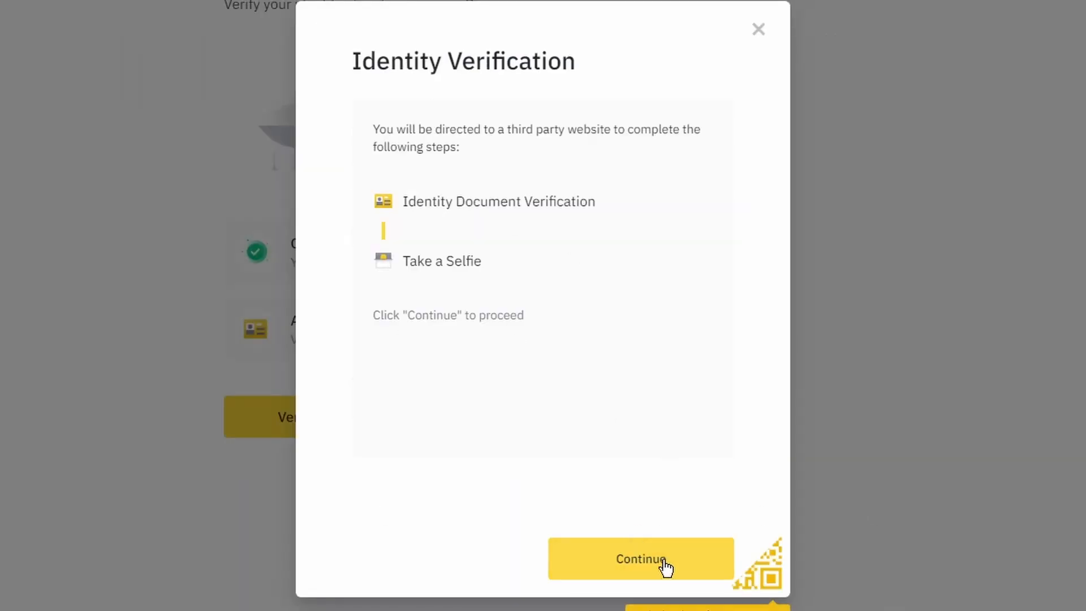
pyautogui.click(640, 559)
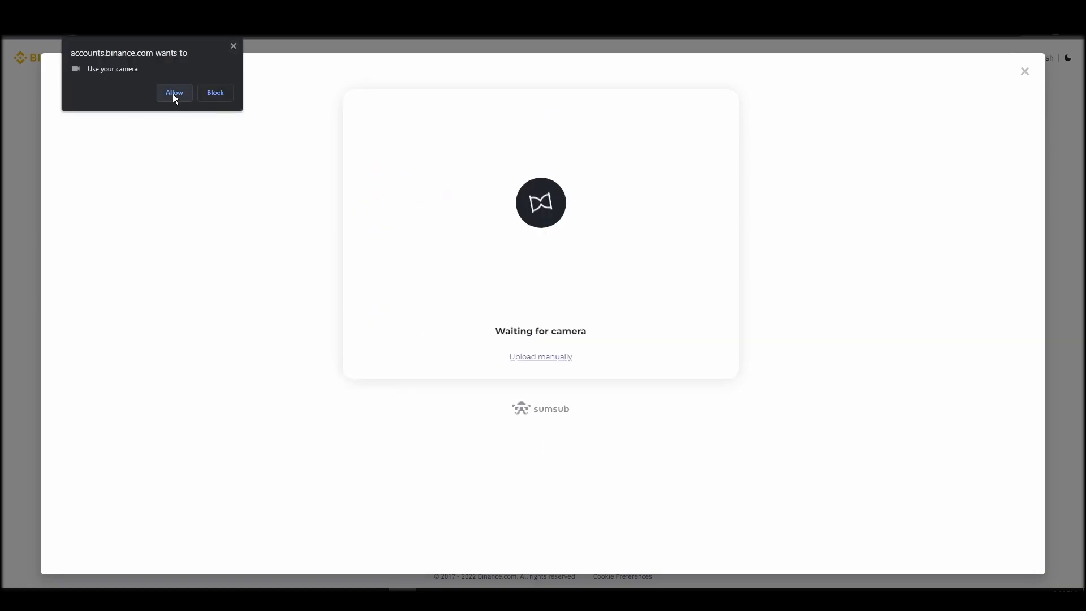
pyautogui.click(174, 93)
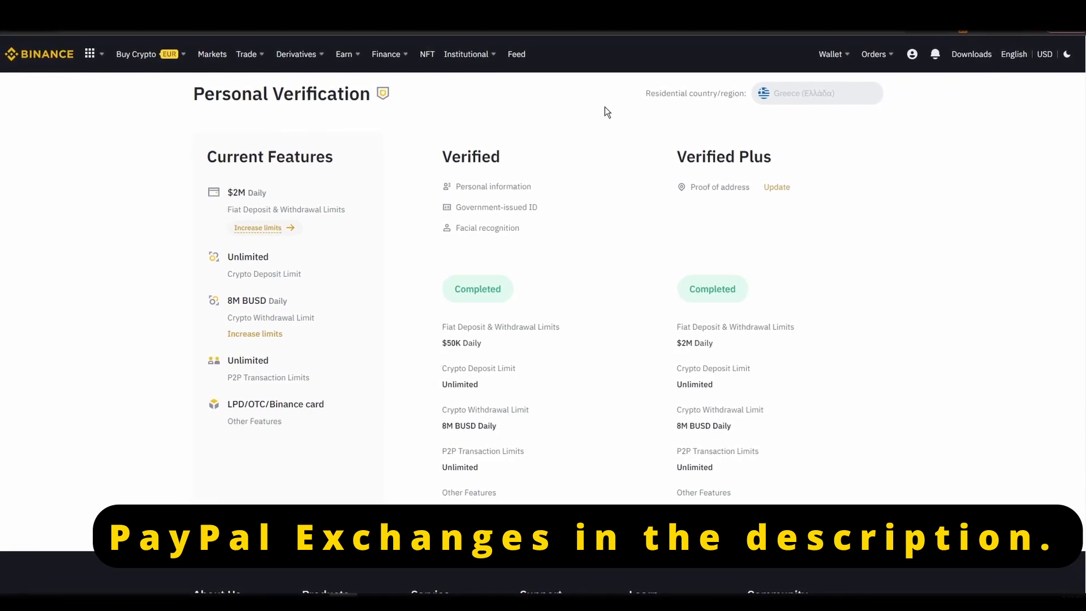
# From the Binance home page, choose buying crypto with a Credit/Debit Card
pyautogui.click(47, 55)
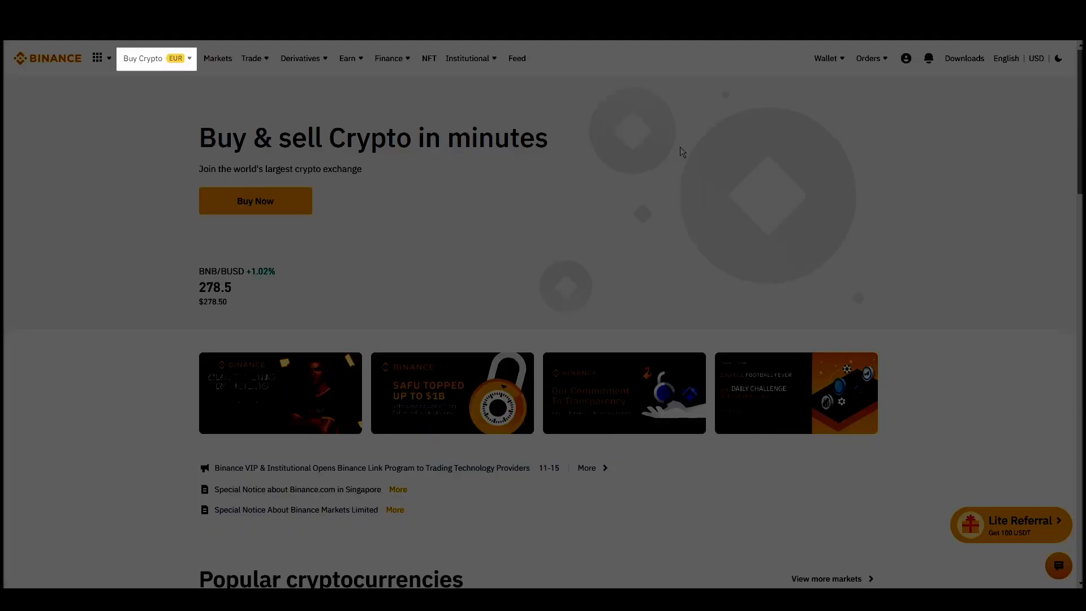
pyautogui.click(143, 58)
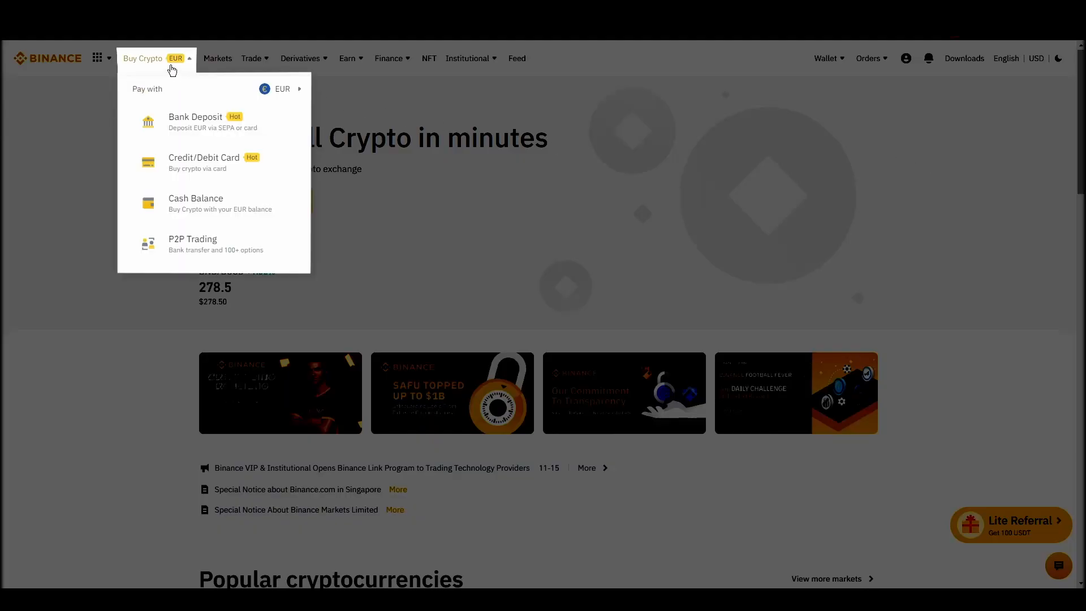
pyautogui.moveTo(267, 245)
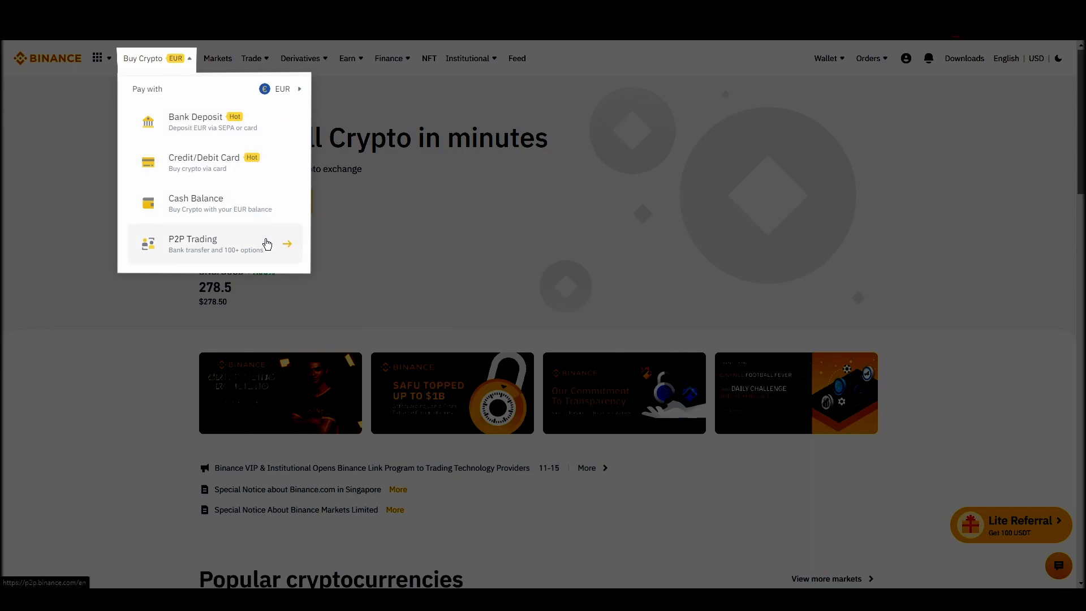
pyautogui.moveTo(247, 163)
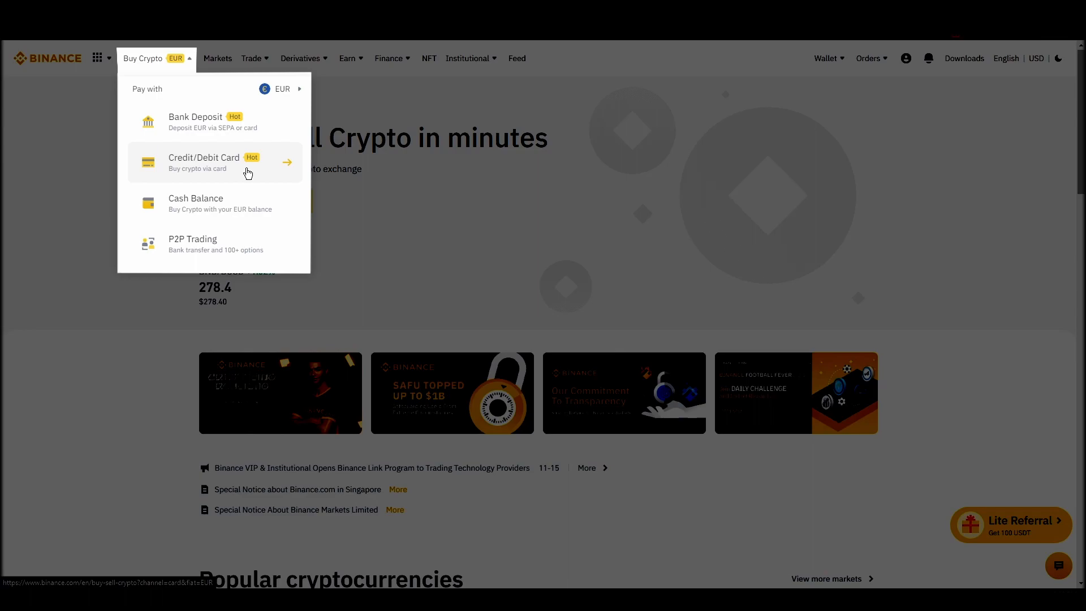
pyautogui.click(203, 162)
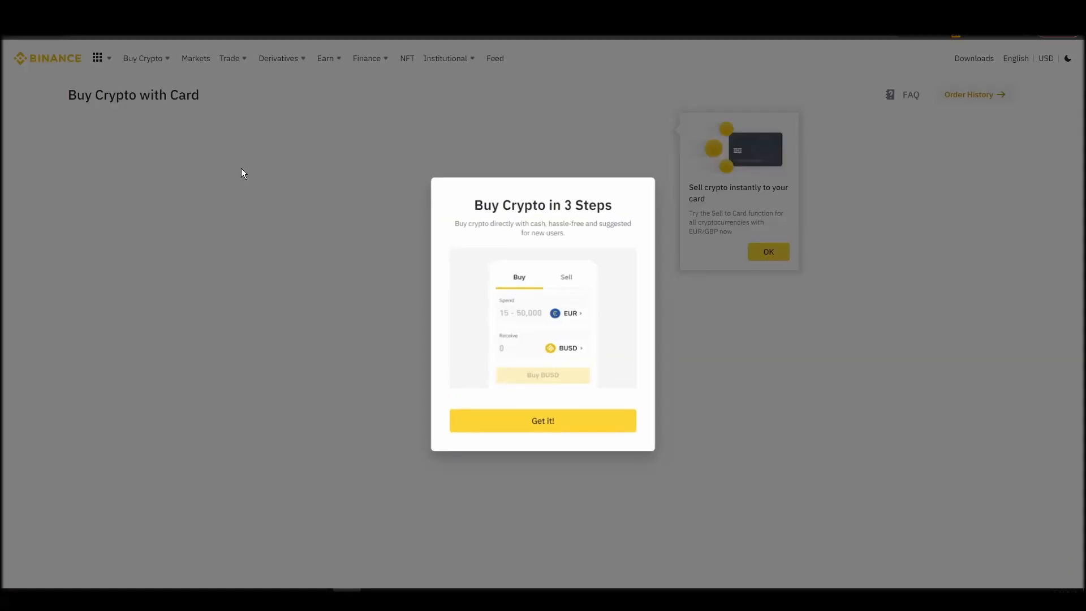
# Dismiss the intro and continue a card order spending 15 EUR to receive ETH
pyautogui.click(542, 420)
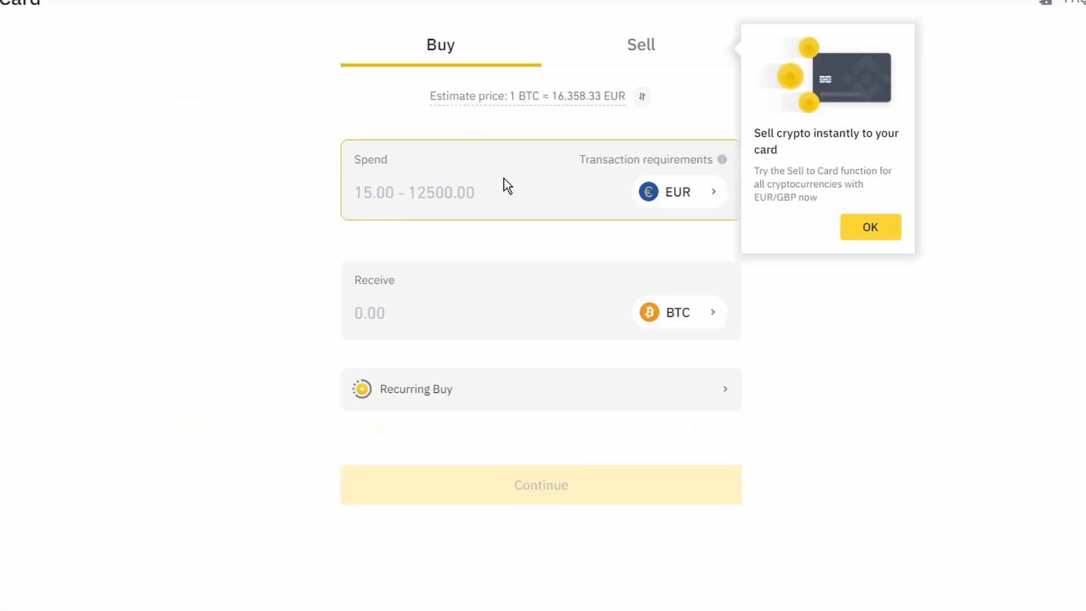
pyautogui.click(678, 313)
pyautogui.write('15')
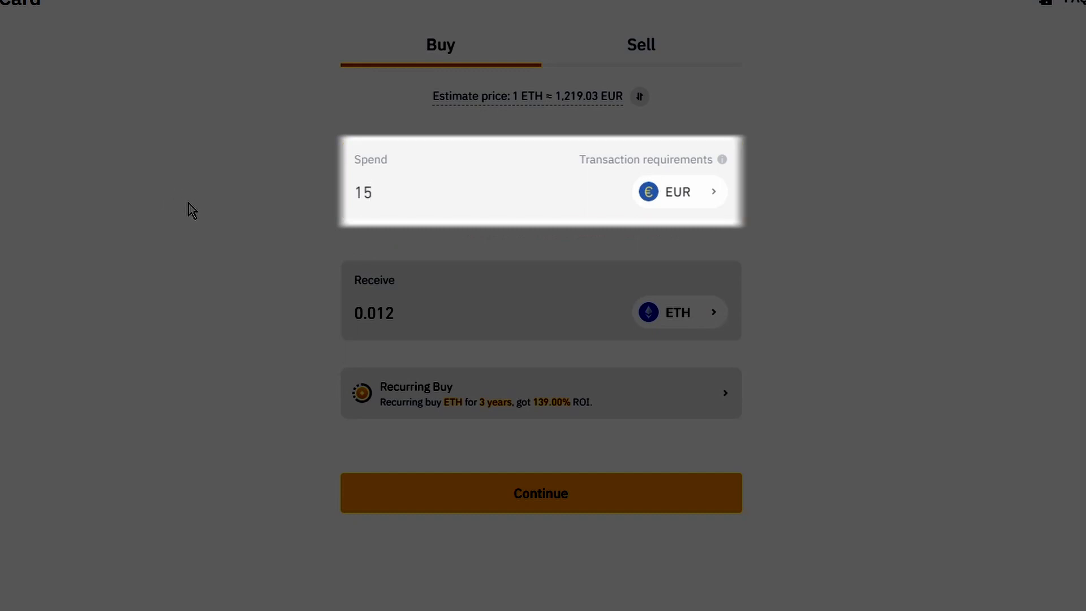
pyautogui.click(457, 199)
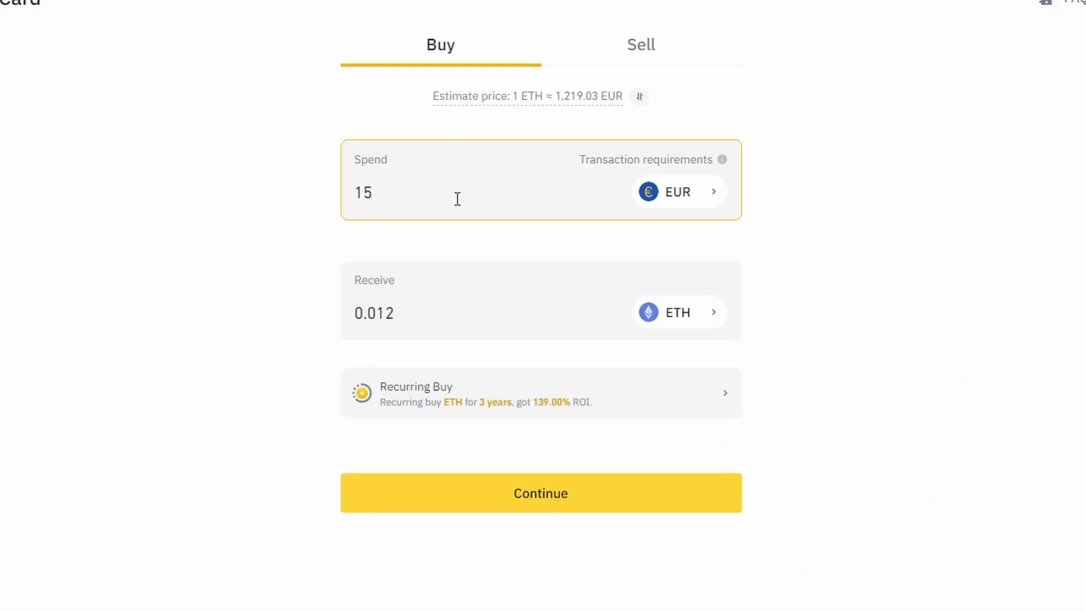
pyautogui.click(541, 493)
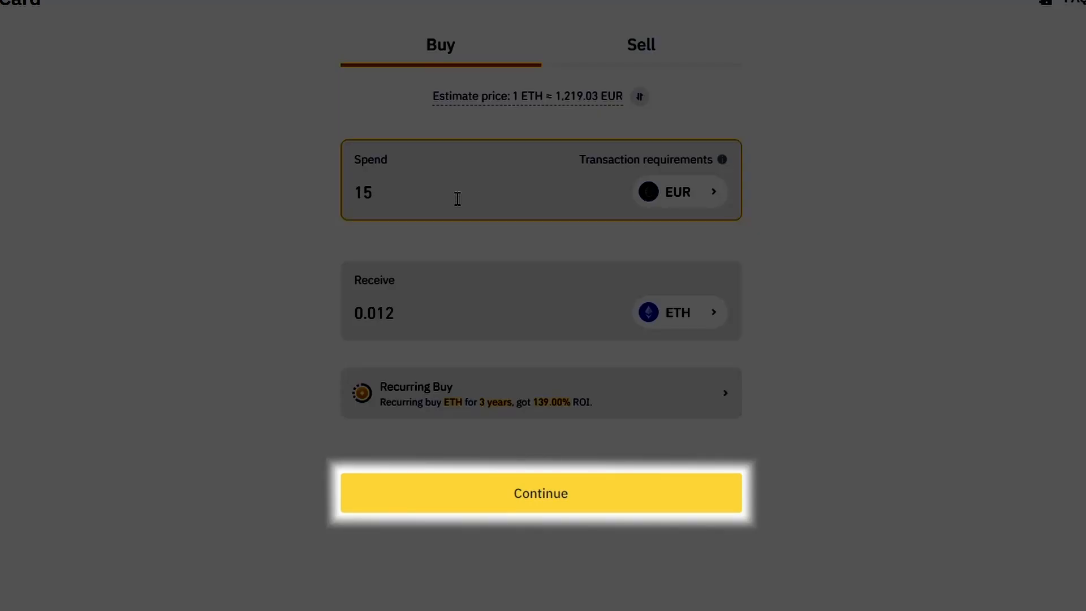
pyautogui.click(541, 493)
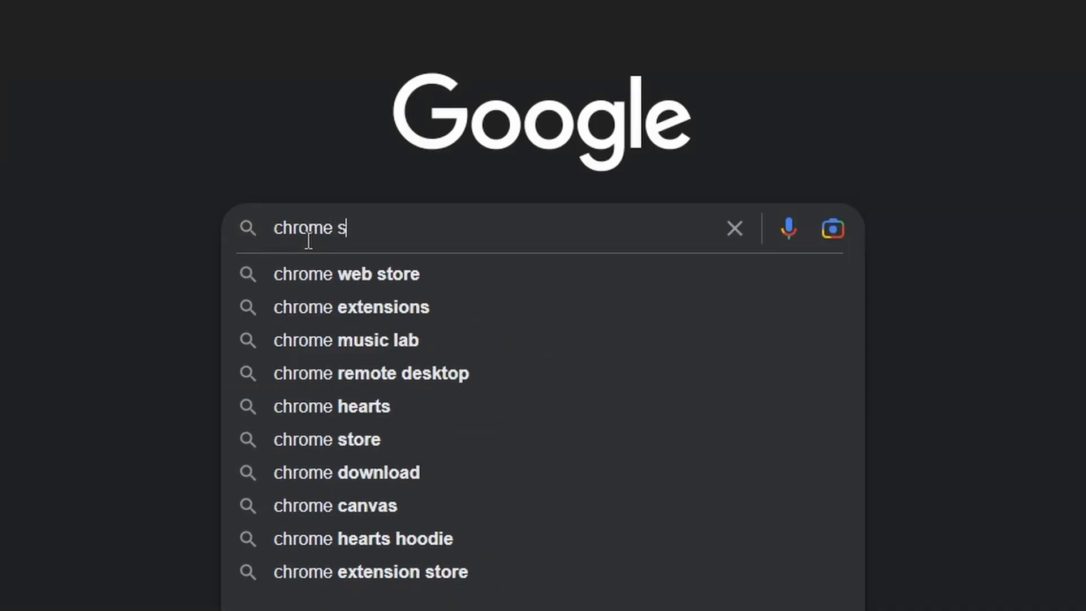
# Search Google for 'chrome store' and open the Chrome Web Store result
pyautogui.click(327, 439)
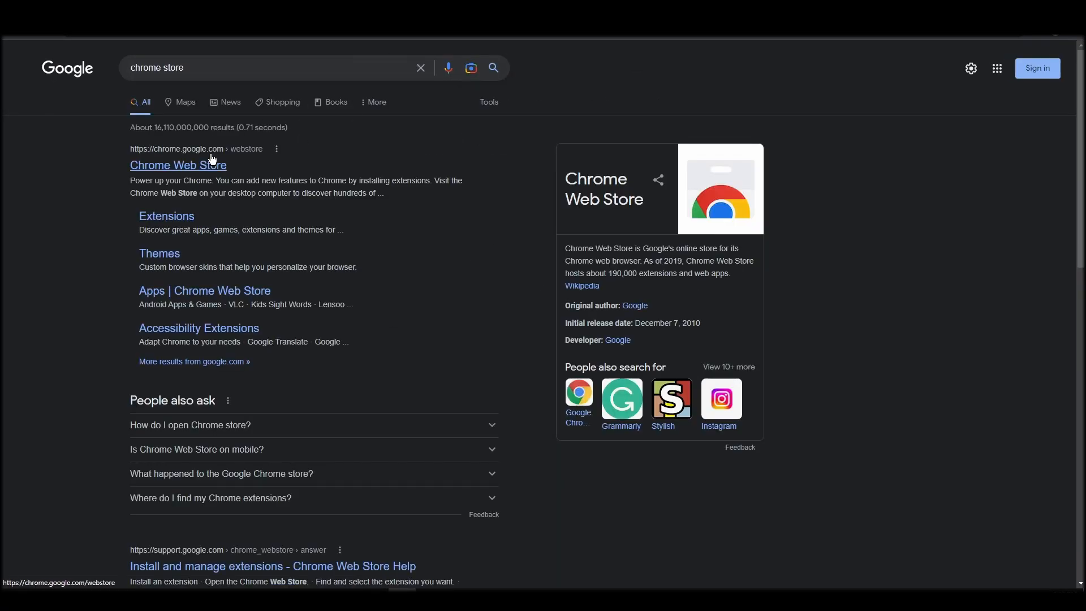
pyautogui.click(178, 166)
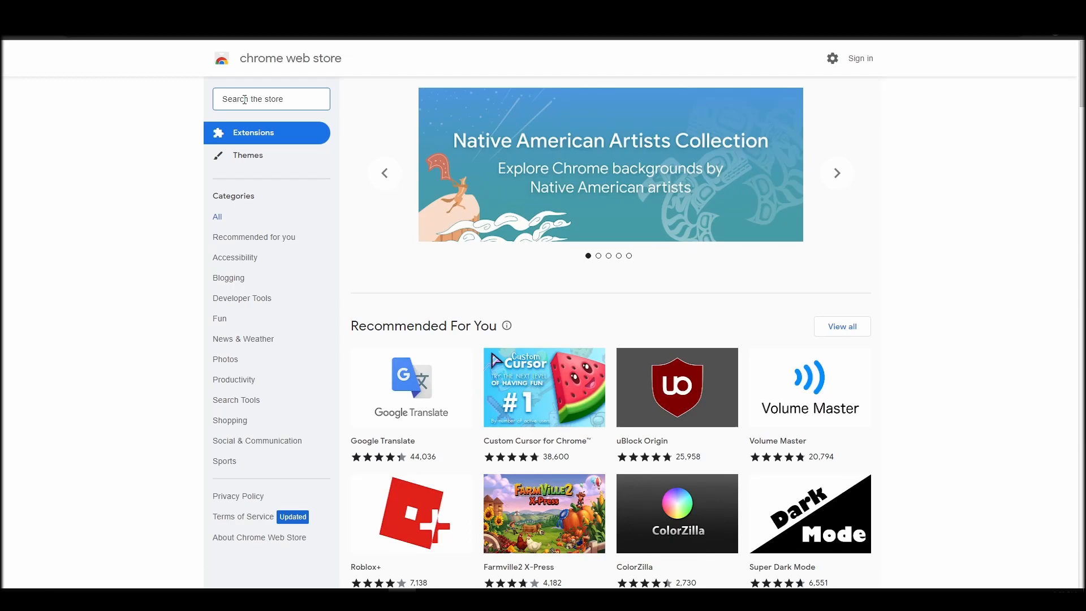
# Find MetaMask in the store, check metamask.io, and add the extension to Chrome
pyautogui.write('metamask')
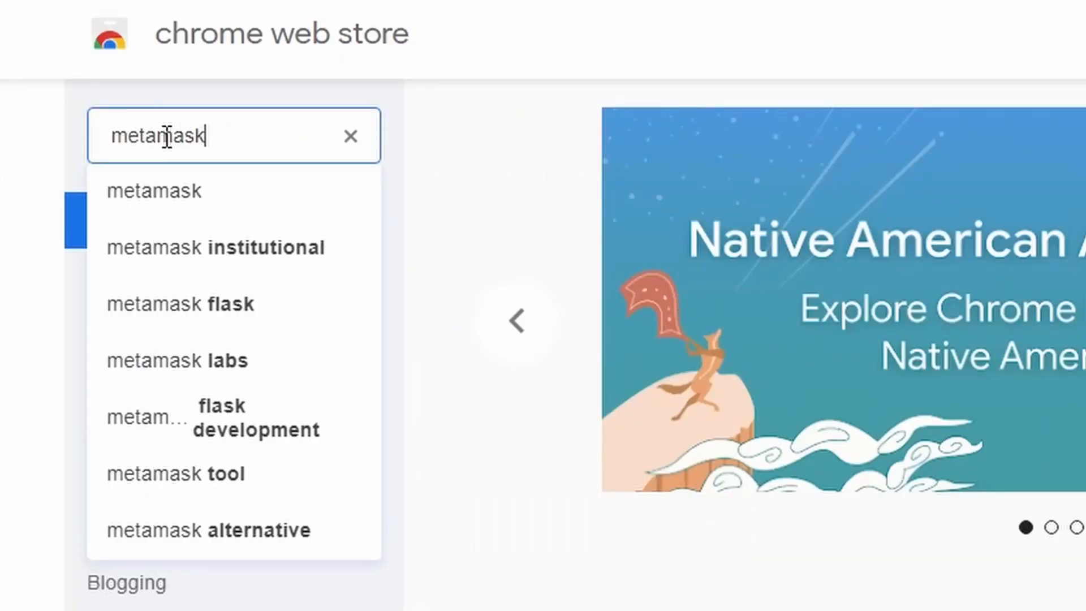
pyautogui.click(153, 190)
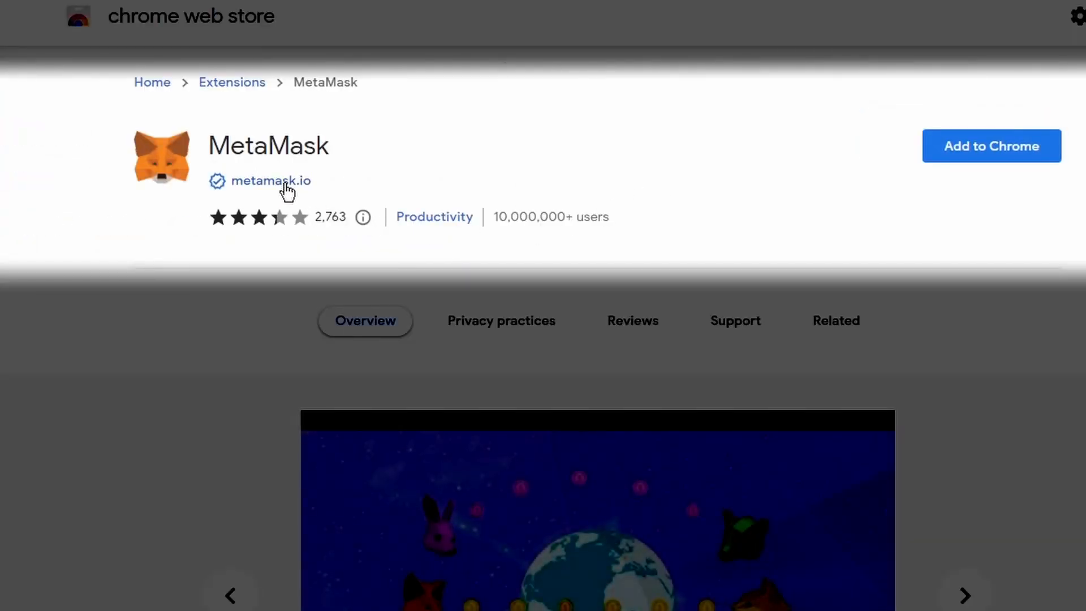
pyautogui.click(271, 181)
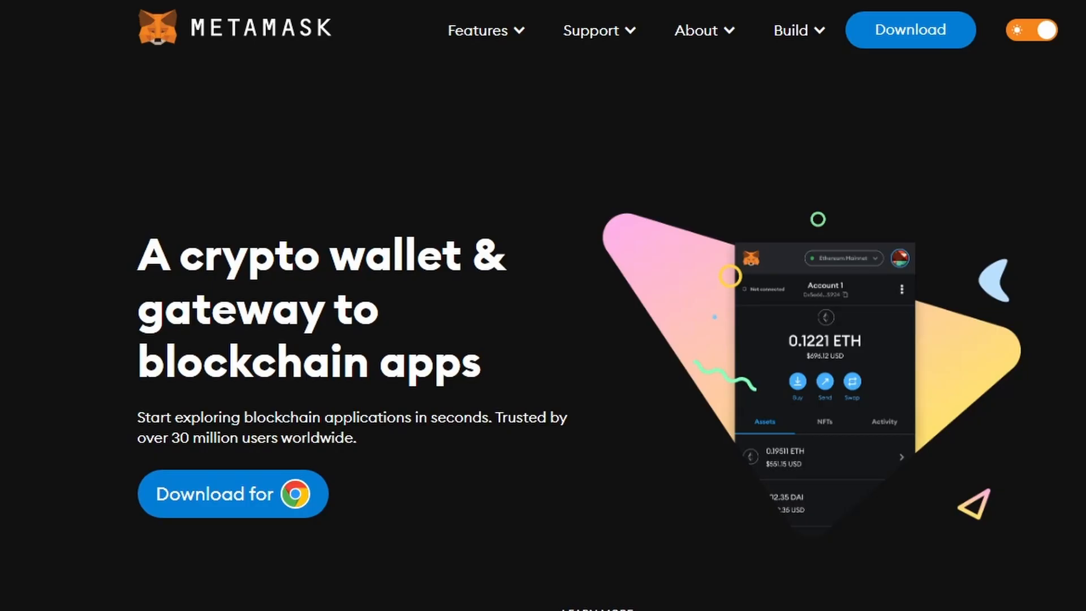
pyautogui.click(232, 495)
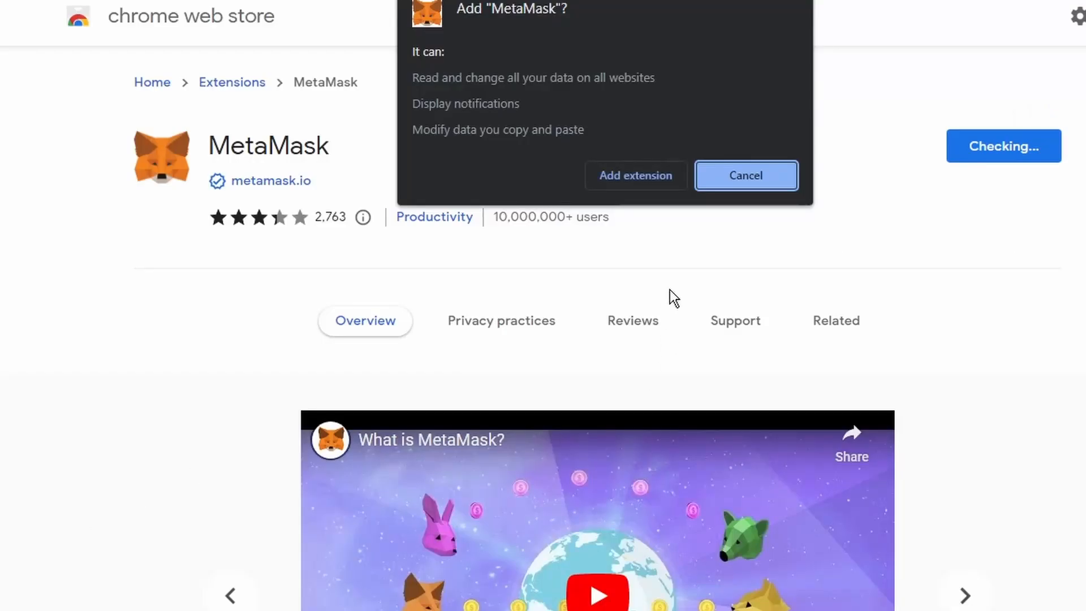
pyautogui.click(746, 176)
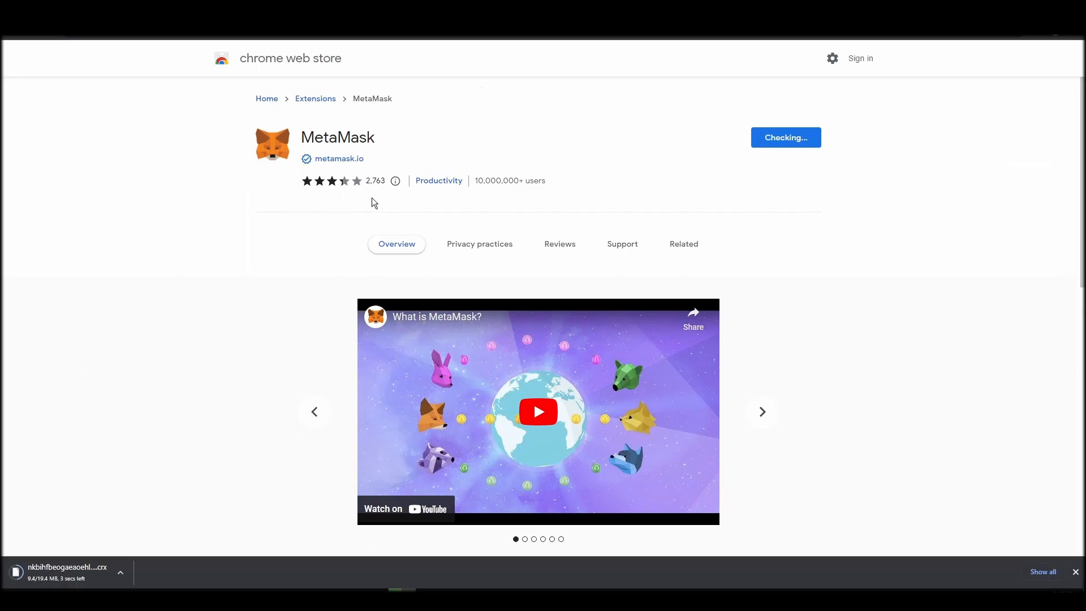
pyautogui.moveTo(320, 270)
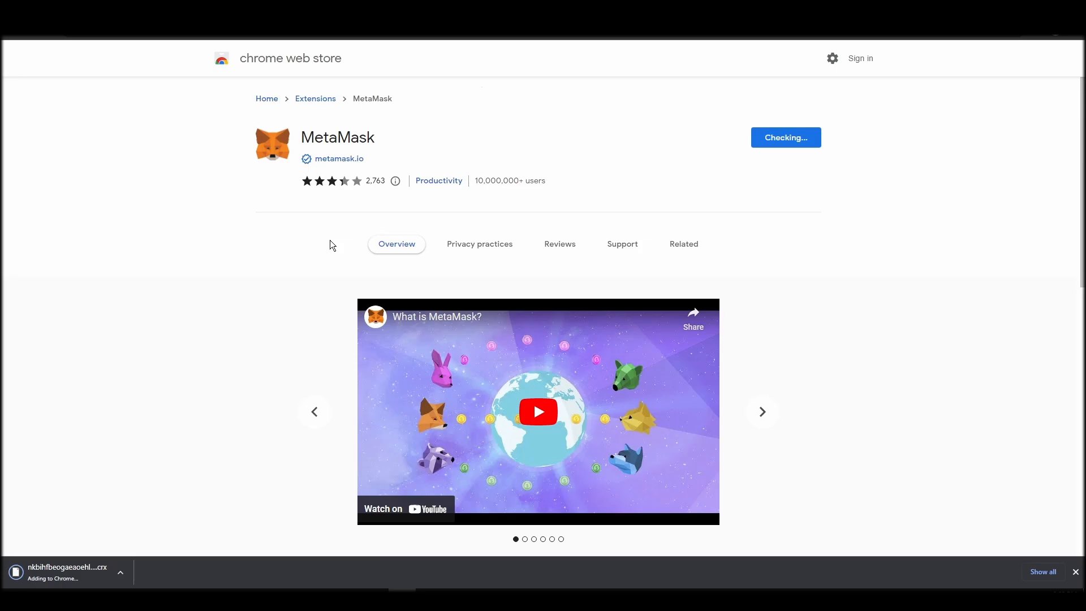
pyautogui.moveTo(333, 234)
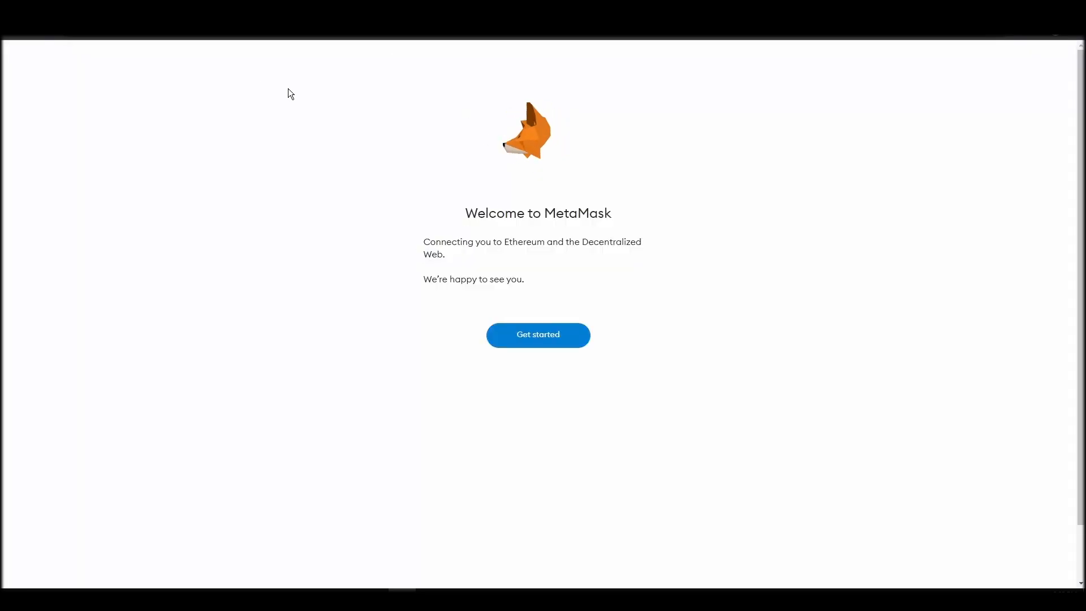
pyautogui.moveTo(580, 307)
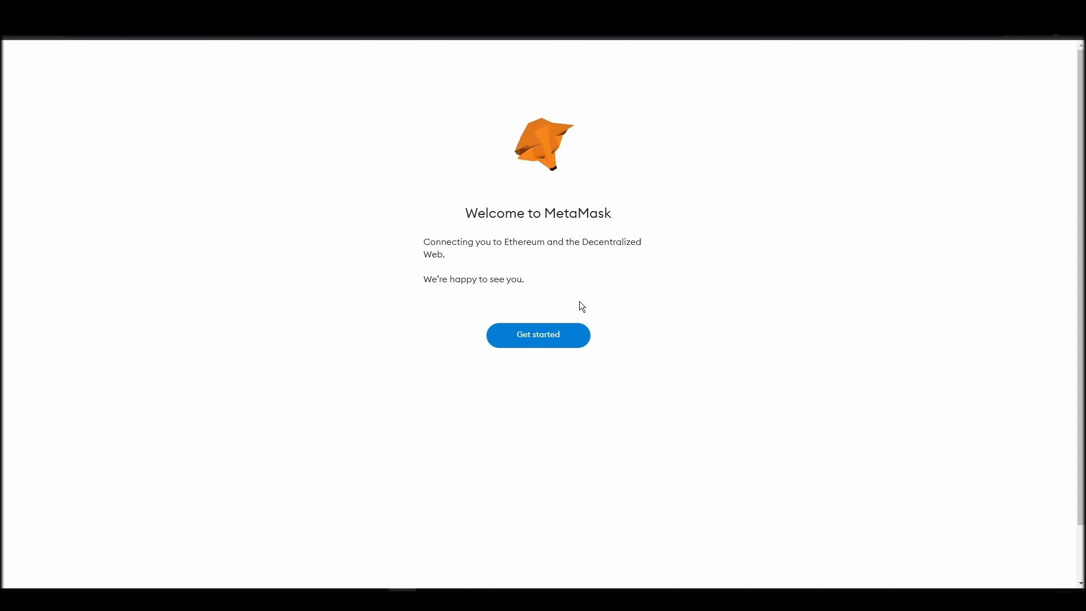
# Create a brand-new MetaMask wallet with a password, accepting the terms of use
pyautogui.click(537, 335)
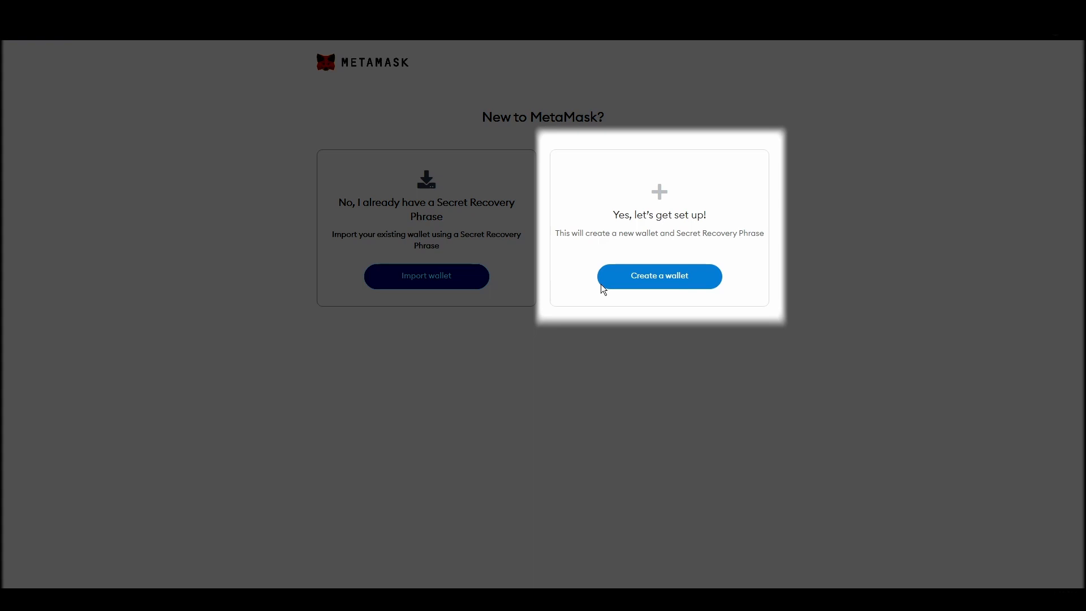
pyautogui.click(659, 276)
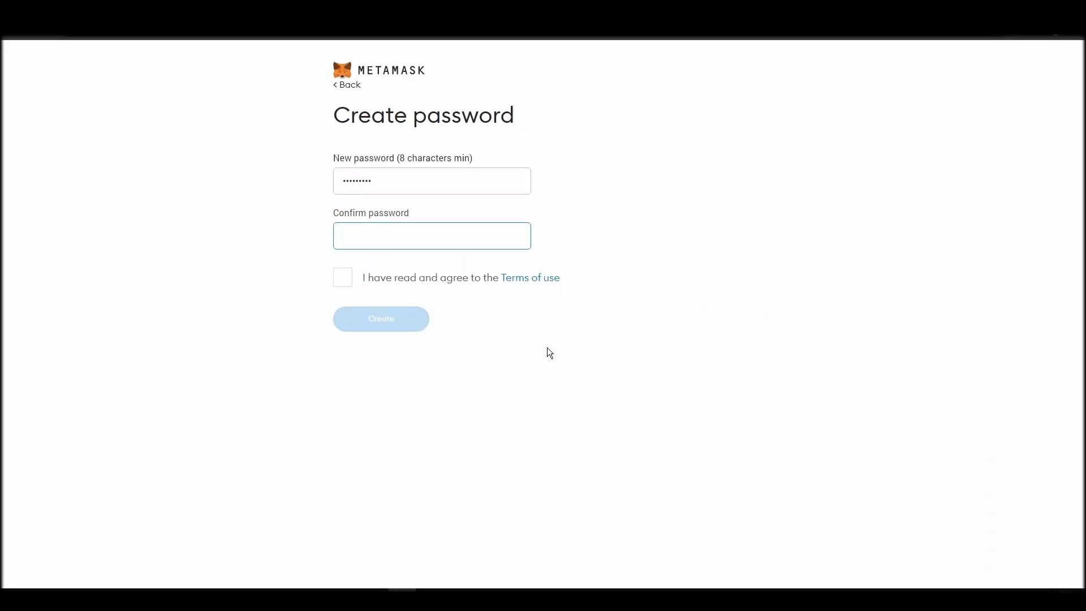
pyautogui.click(342, 278)
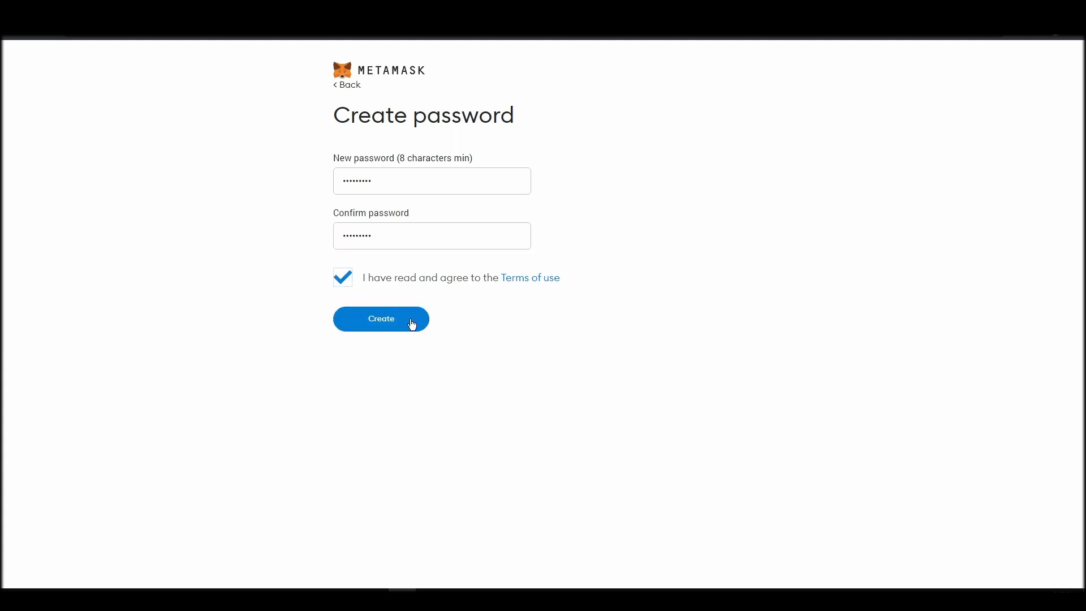
pyautogui.click(380, 319)
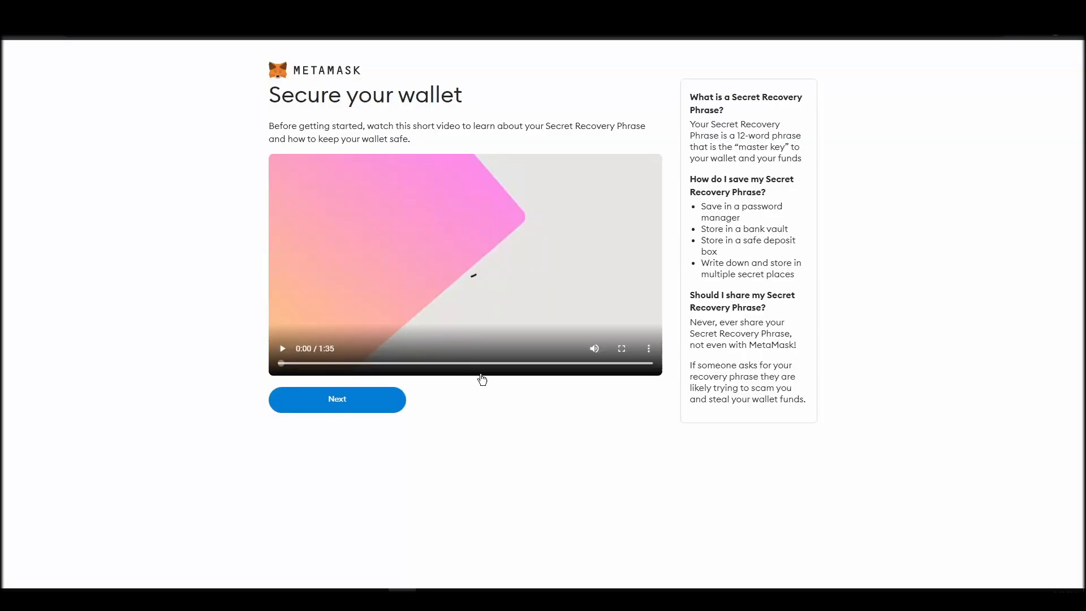
# Skip the security video, reveal the secret recovery words, and continue to confirmation
pyautogui.click(337, 400)
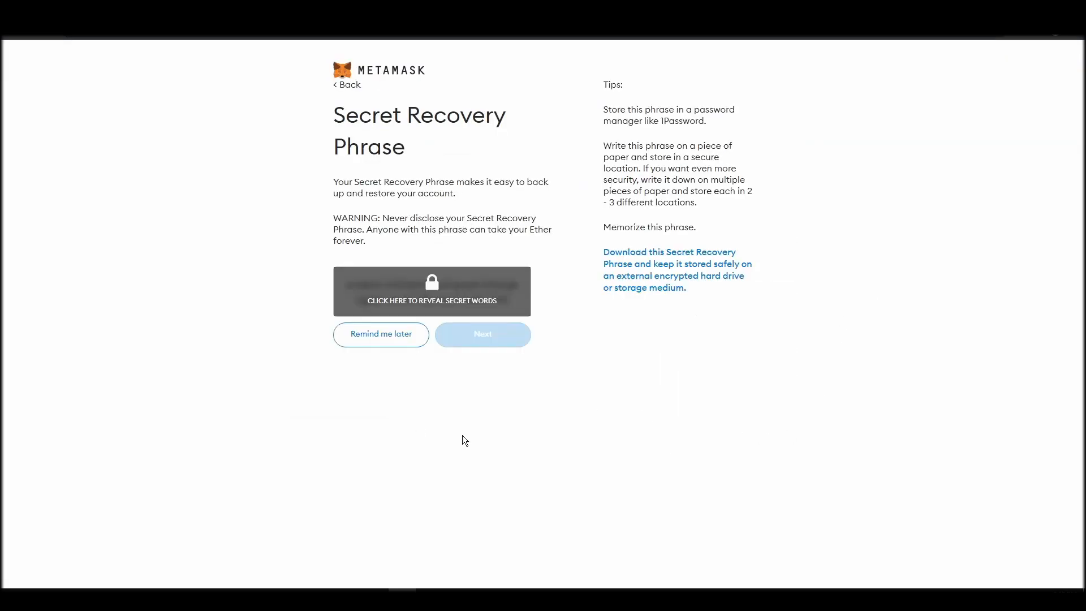
pyautogui.click(431, 291)
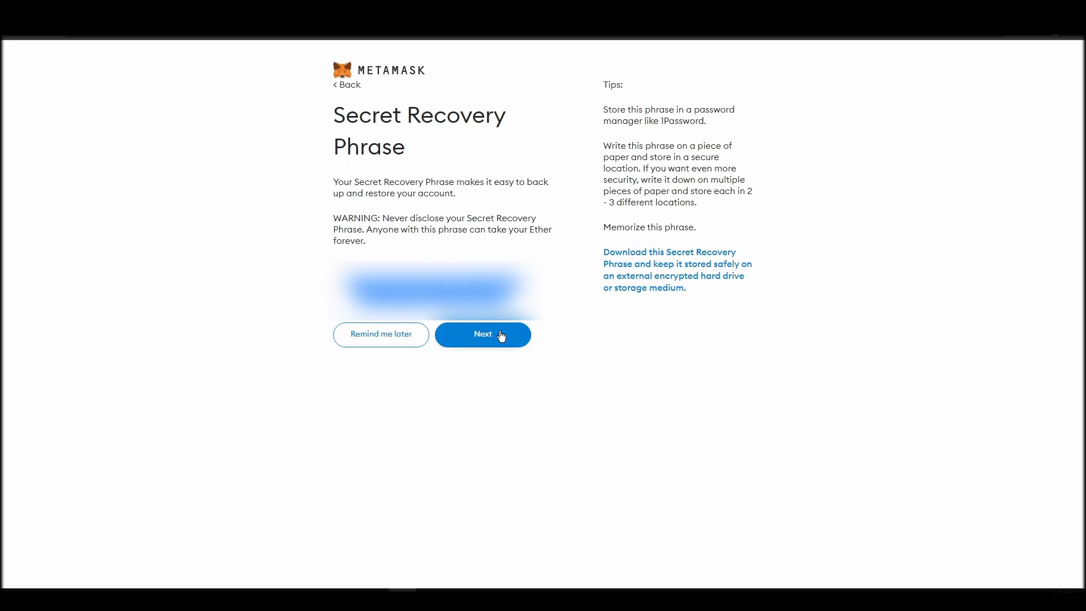
pyautogui.click(484, 335)
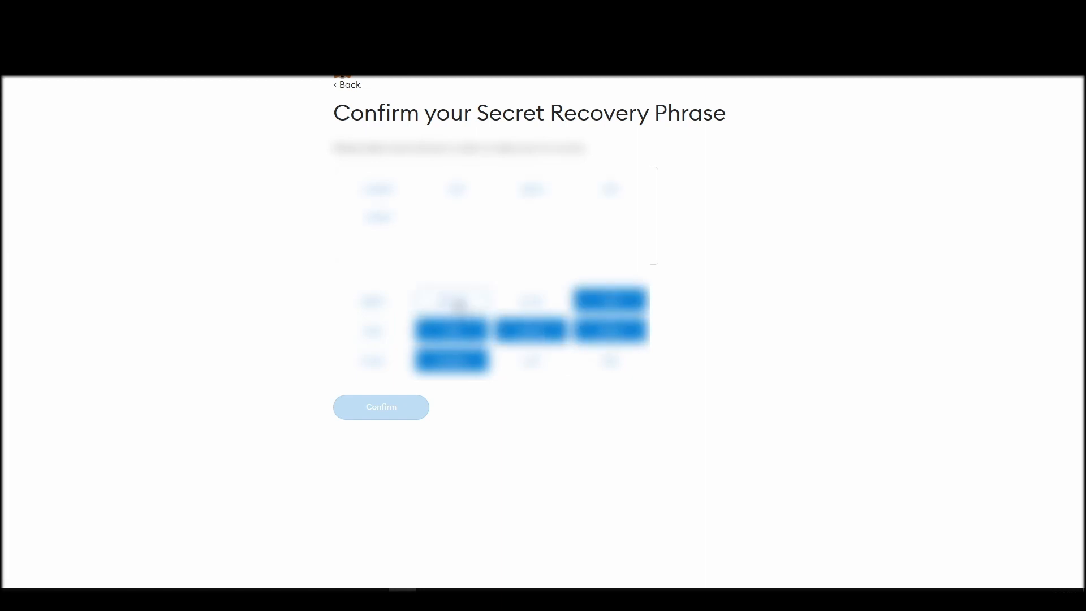
# Select the recovery phrase words in order, confirm them, and finish wallet setup
pyautogui.click(451, 300)
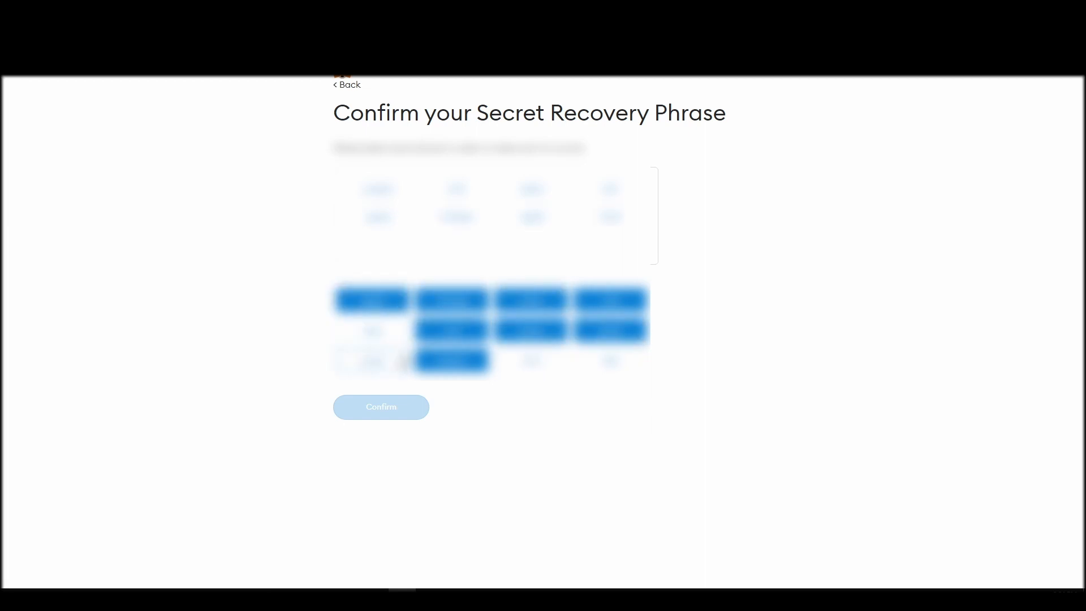
pyautogui.click(381, 407)
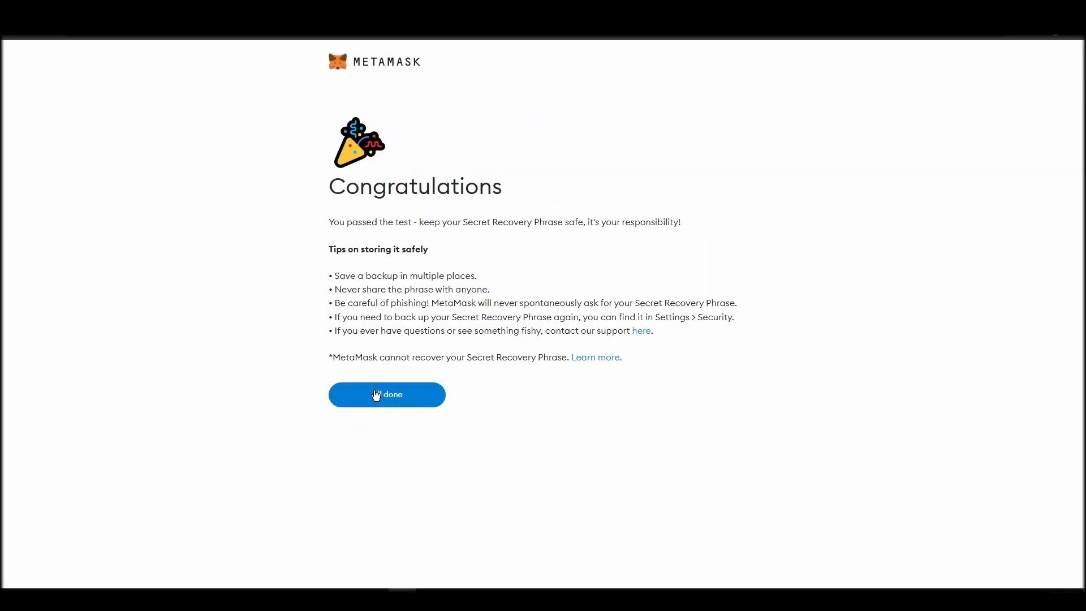
pyautogui.click(387, 393)
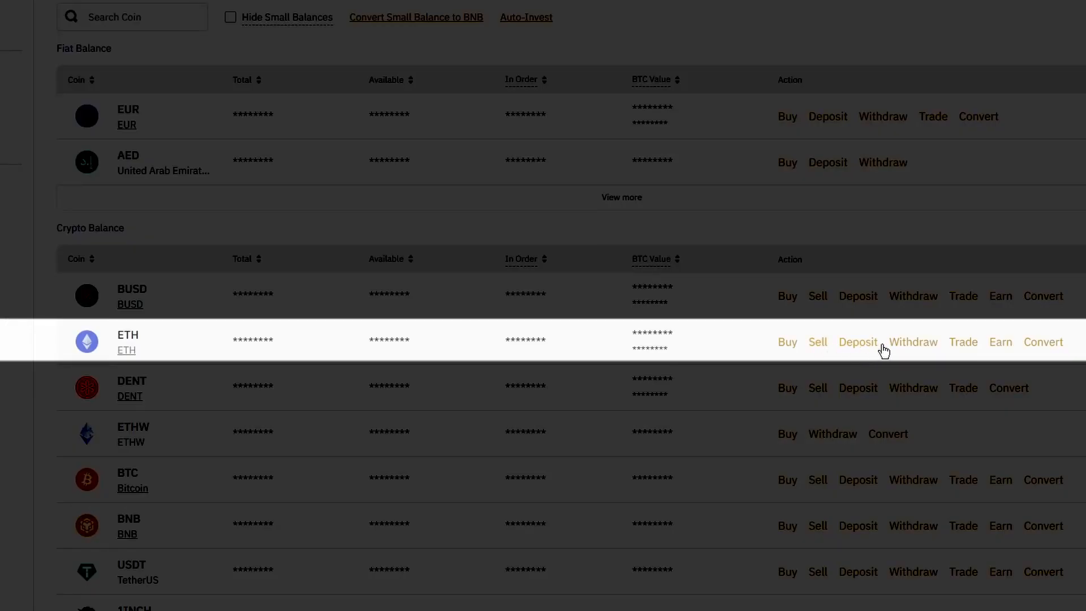
# Start an ETH withdrawal in Binance and copy MetaMask's Account 1 address
pyautogui.click(912, 341)
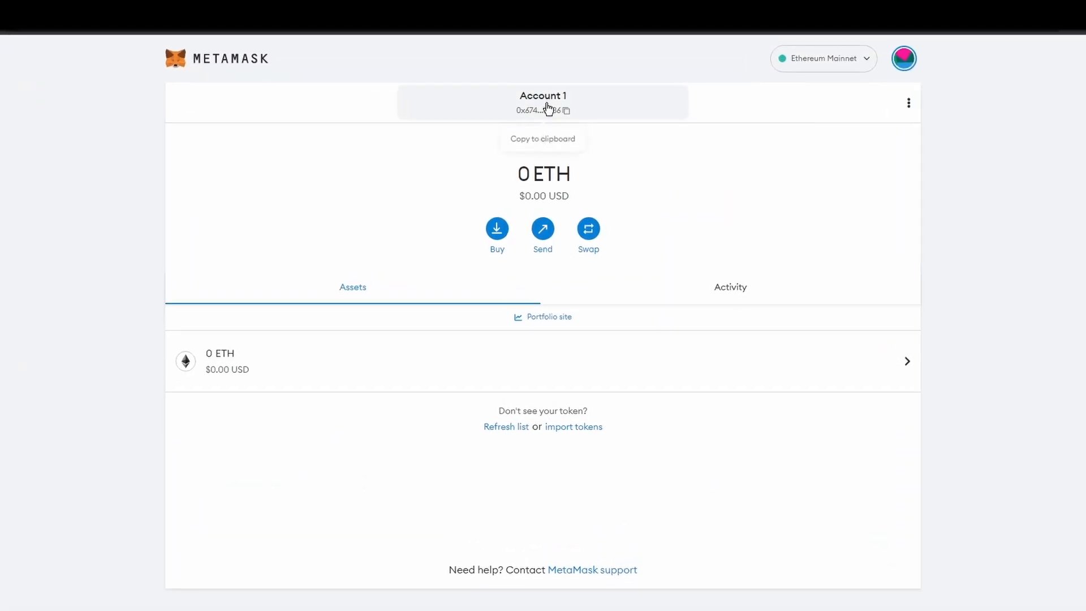
pyautogui.click(543, 110)
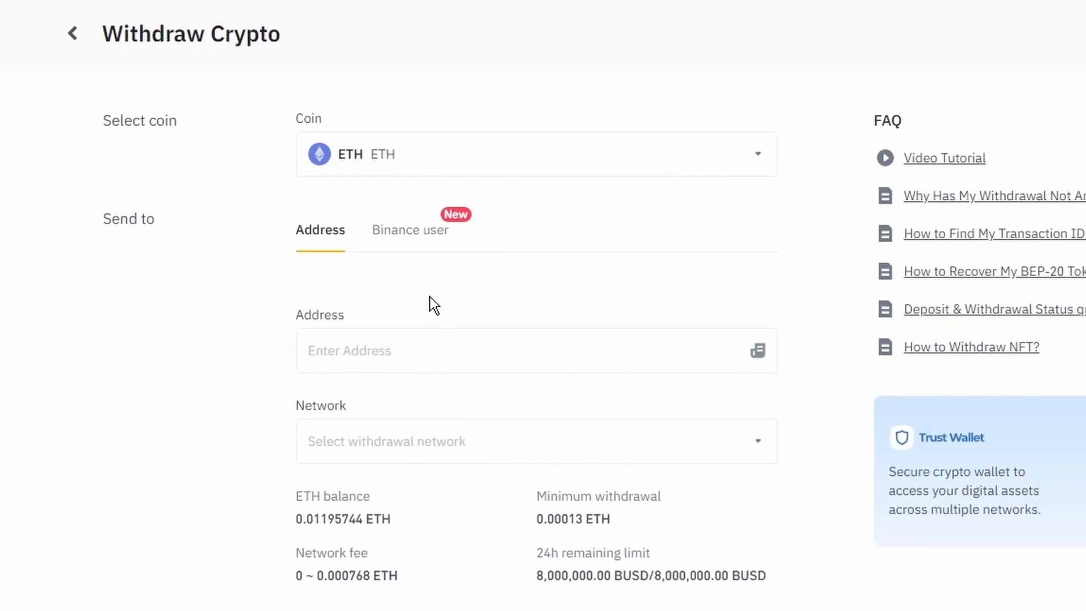
pyautogui.click(486, 351)
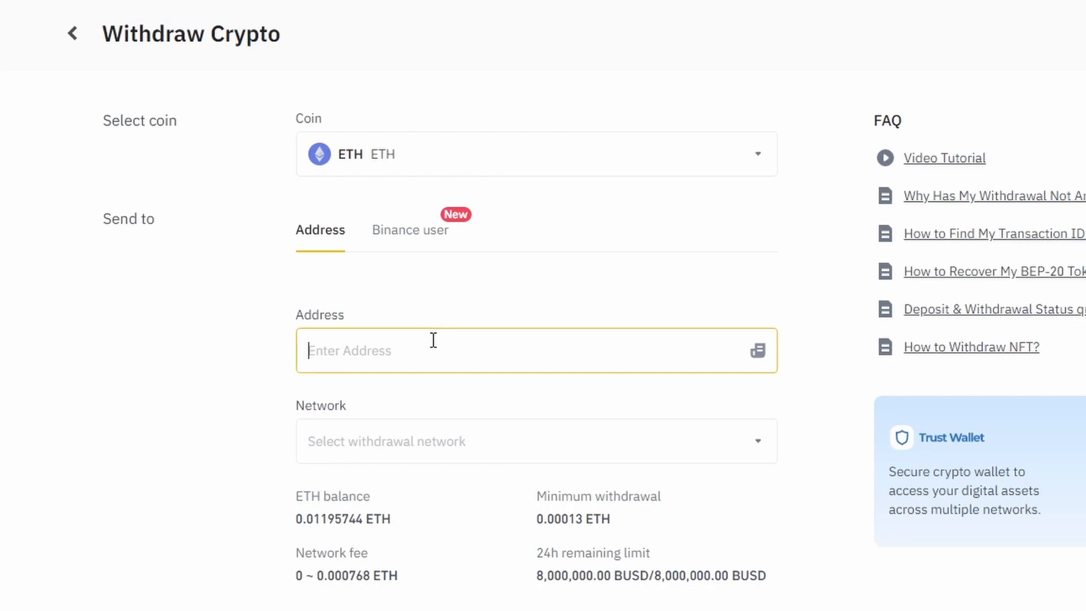
pyautogui.write('0x6748952A454714Ba3b58Cb40354021a011b78036')
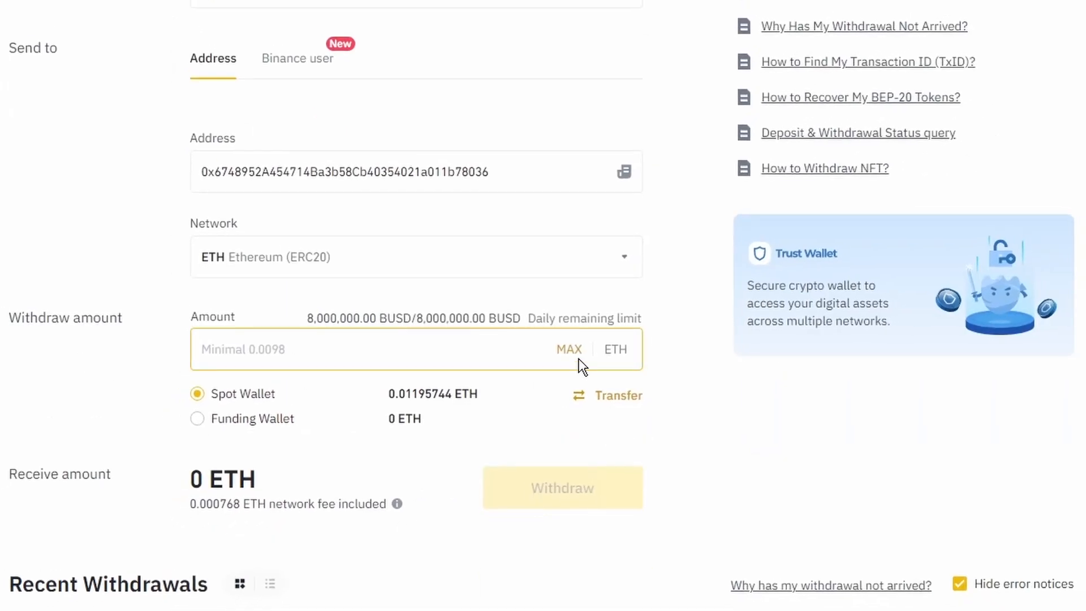
pyautogui.click(569, 349)
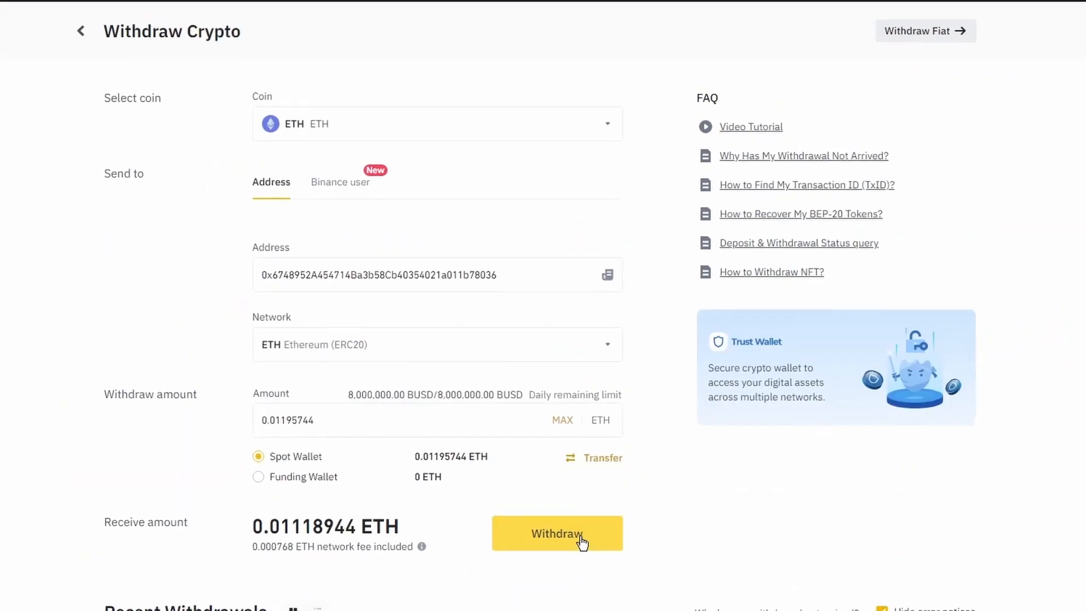
pyautogui.scroll(3)
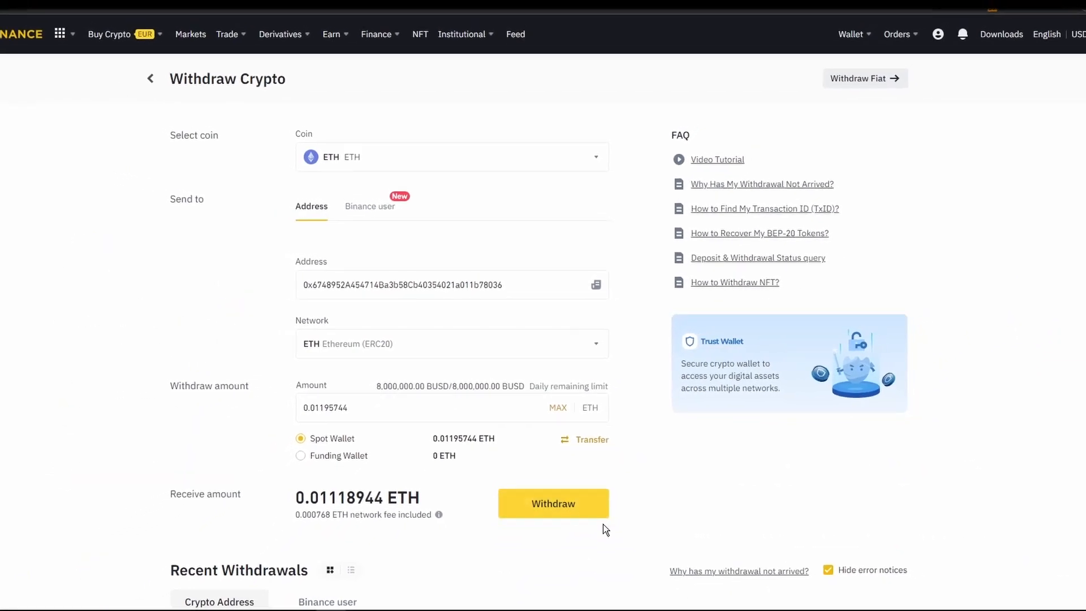
# Submit the security verification, confirm the withdrawal request, and head to OpenSea
pyautogui.click(552, 503)
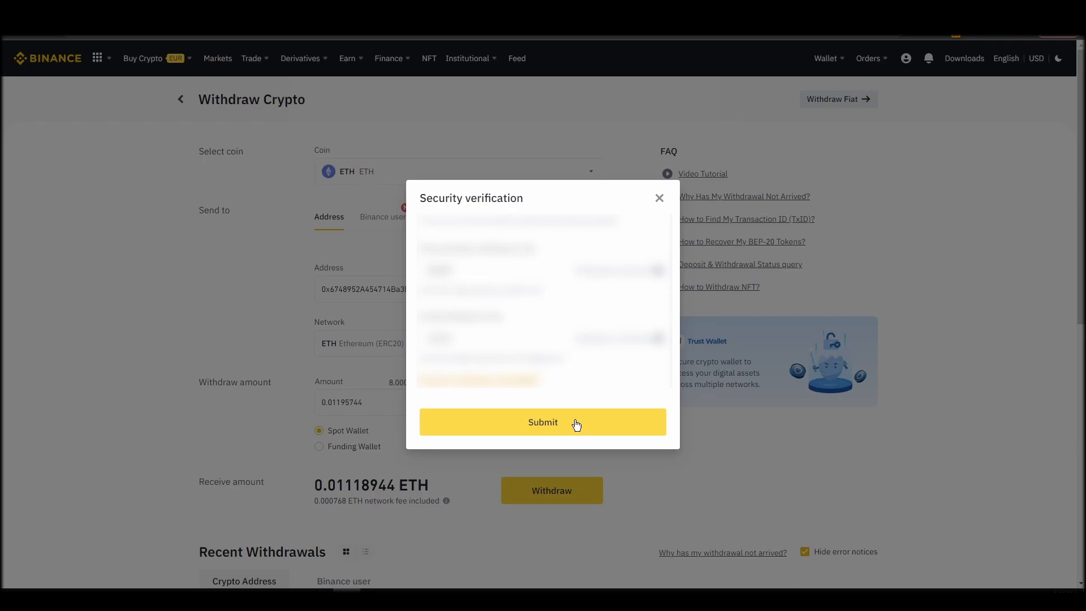
pyautogui.click(542, 422)
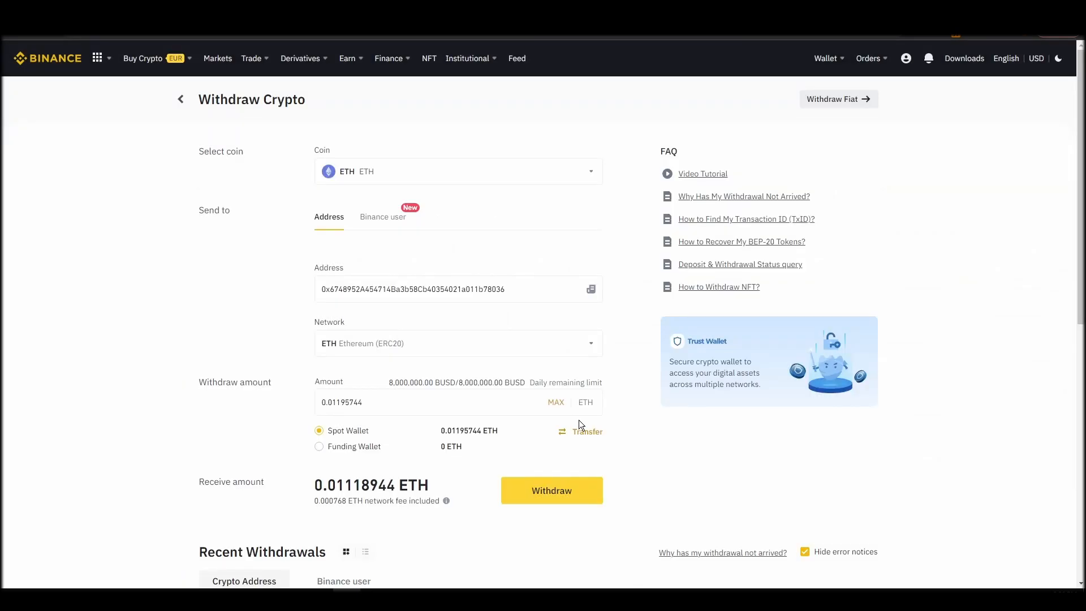
pyautogui.click(551, 490)
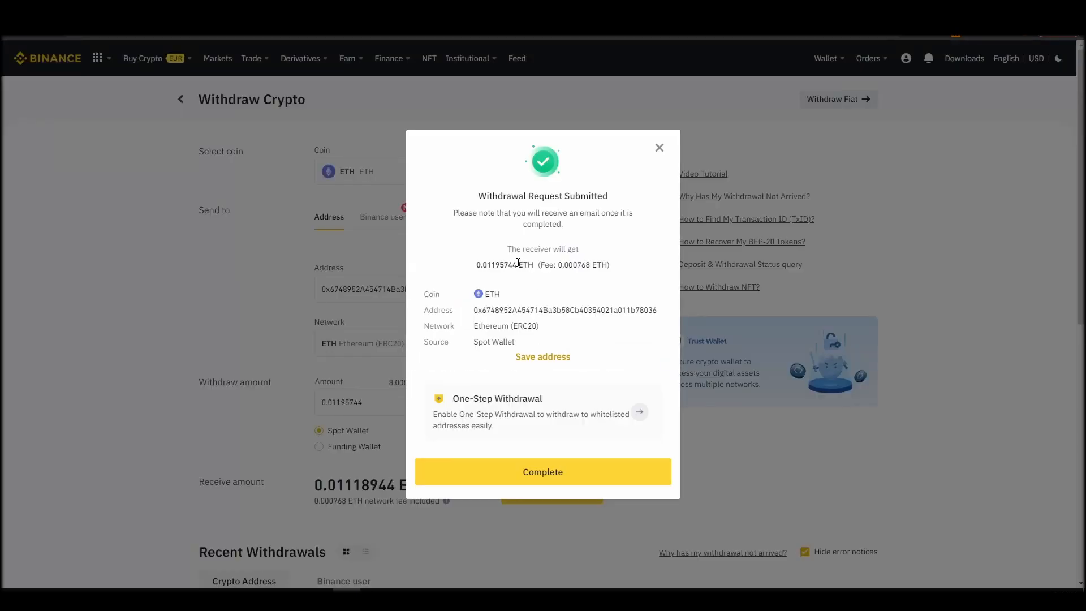
pyautogui.write('openseas')
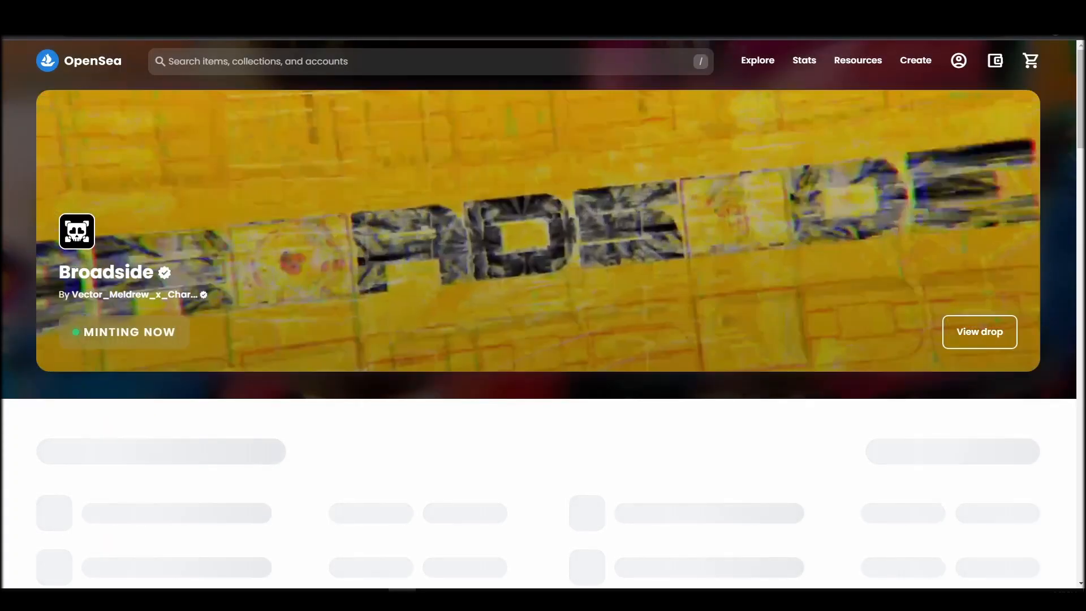
# Connect MetaMask Account 1 to OpenSea and accept and sign the terms of service
pyautogui.click(995, 60)
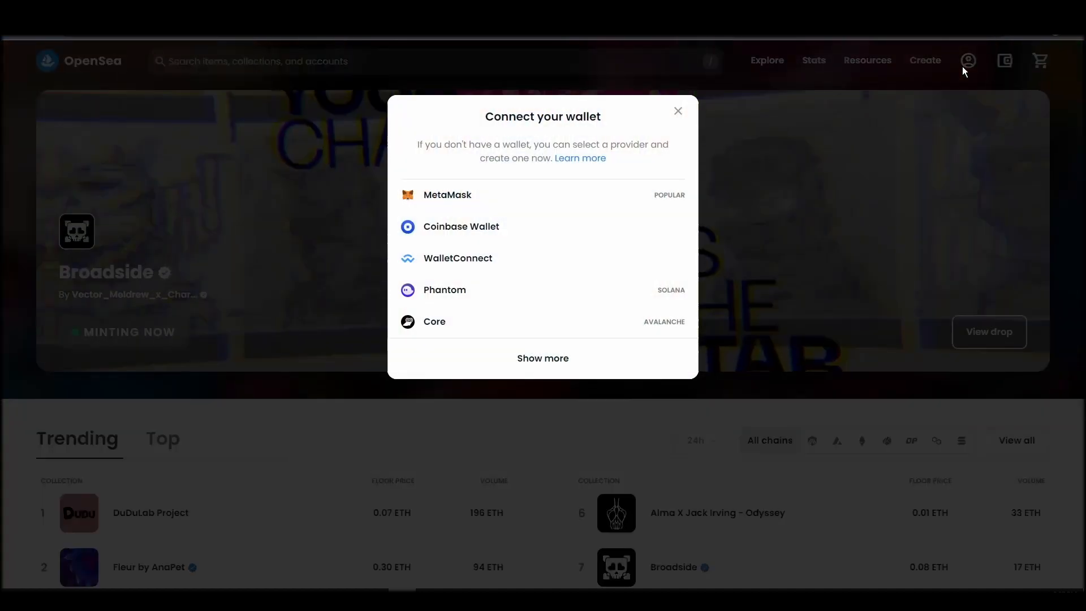
pyautogui.click(447, 195)
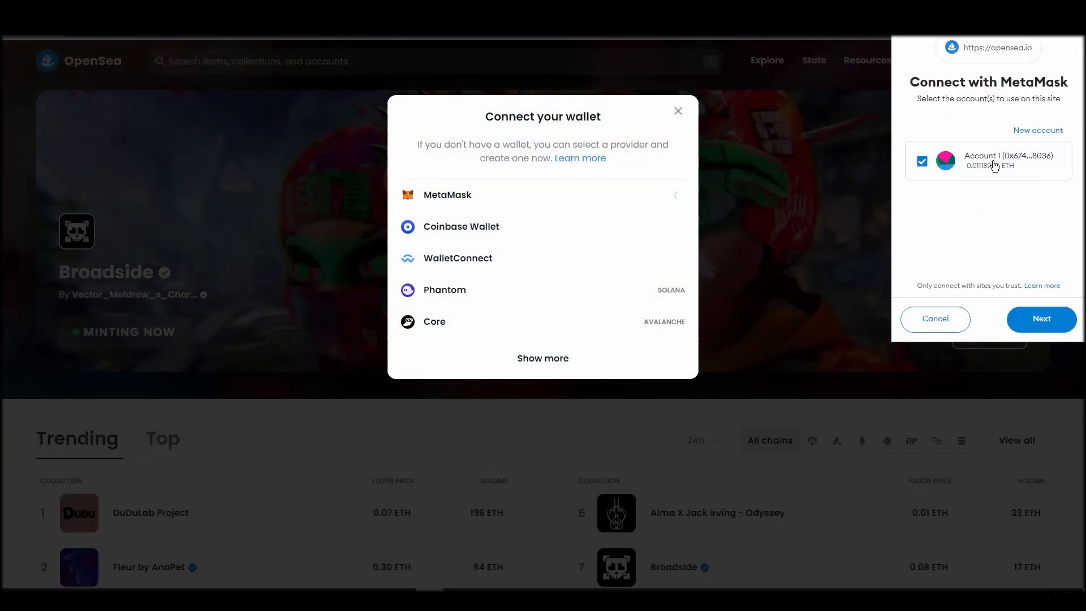
pyautogui.click(1041, 319)
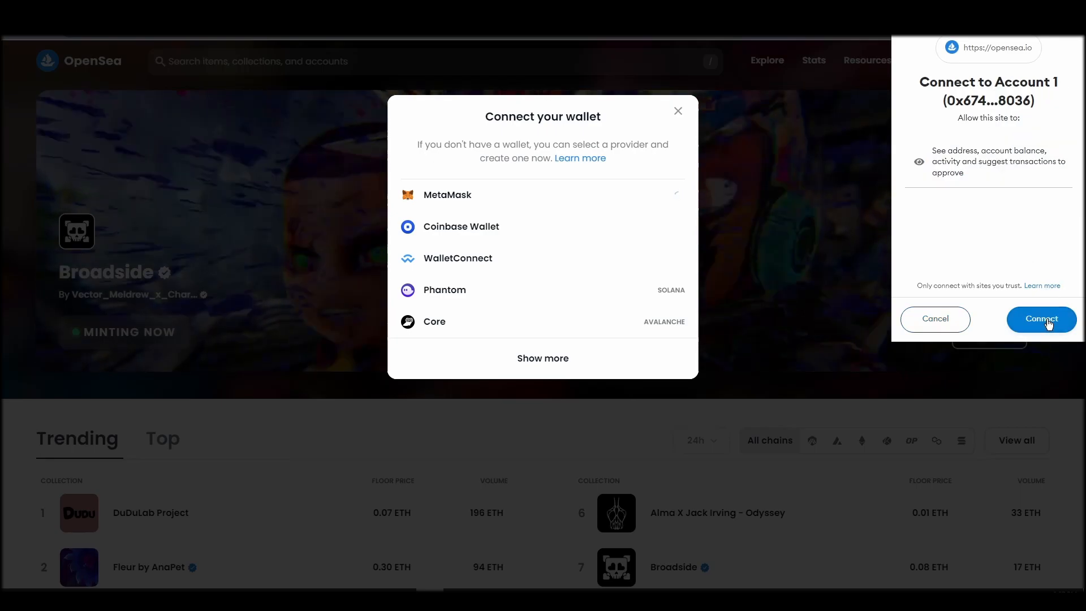
pyautogui.click(1041, 319)
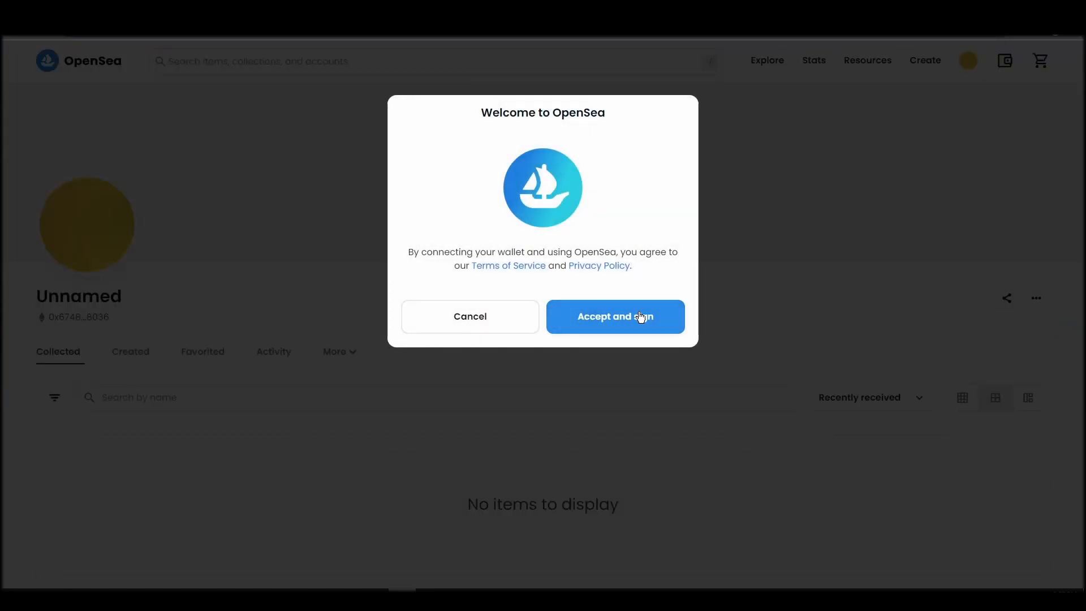
pyautogui.click(613, 317)
pyautogui.write('w')
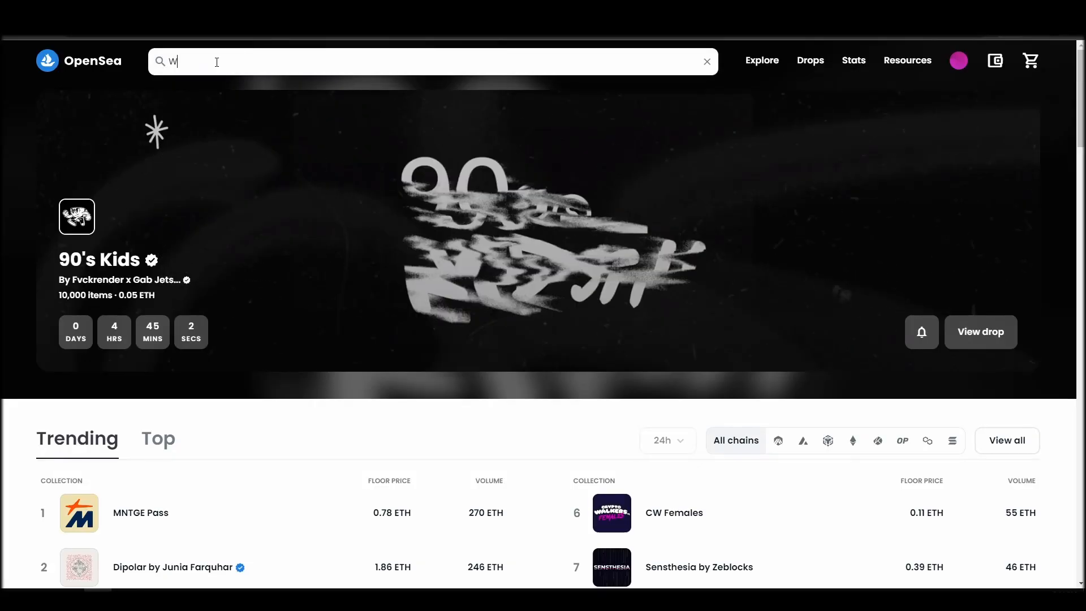
# Search OpenSea for "Women and Weapons" and land on the collection page
pyautogui.write('omen')
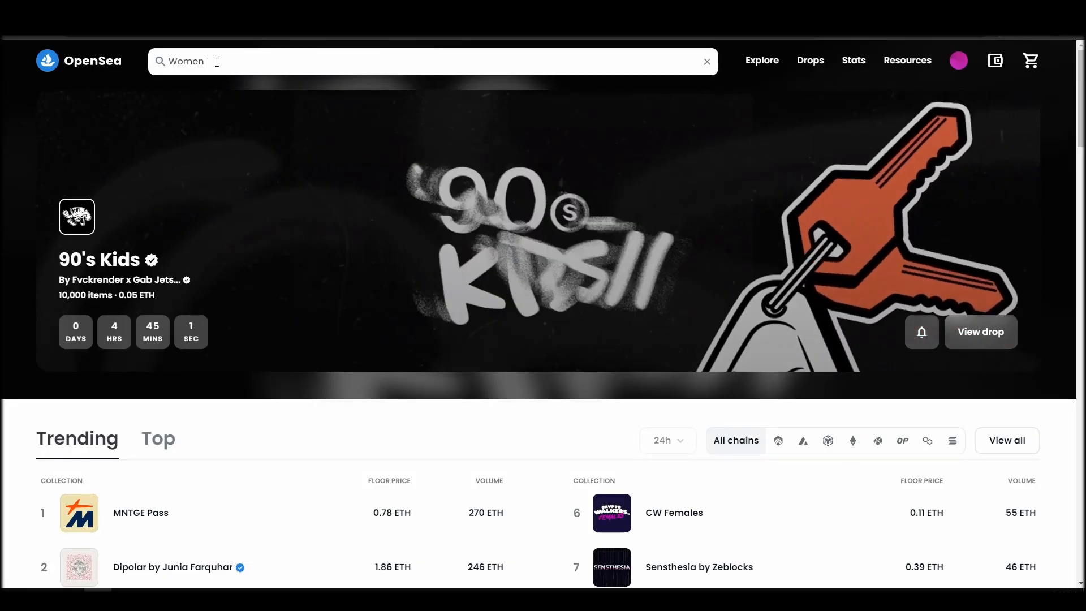
pyautogui.write('and')
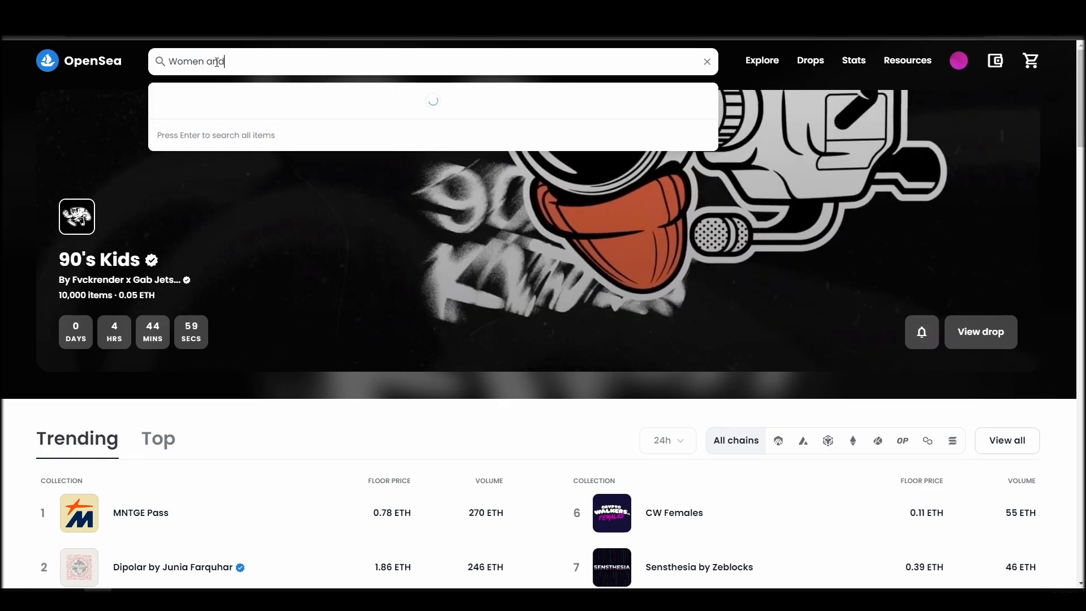
pyautogui.write('Wea')
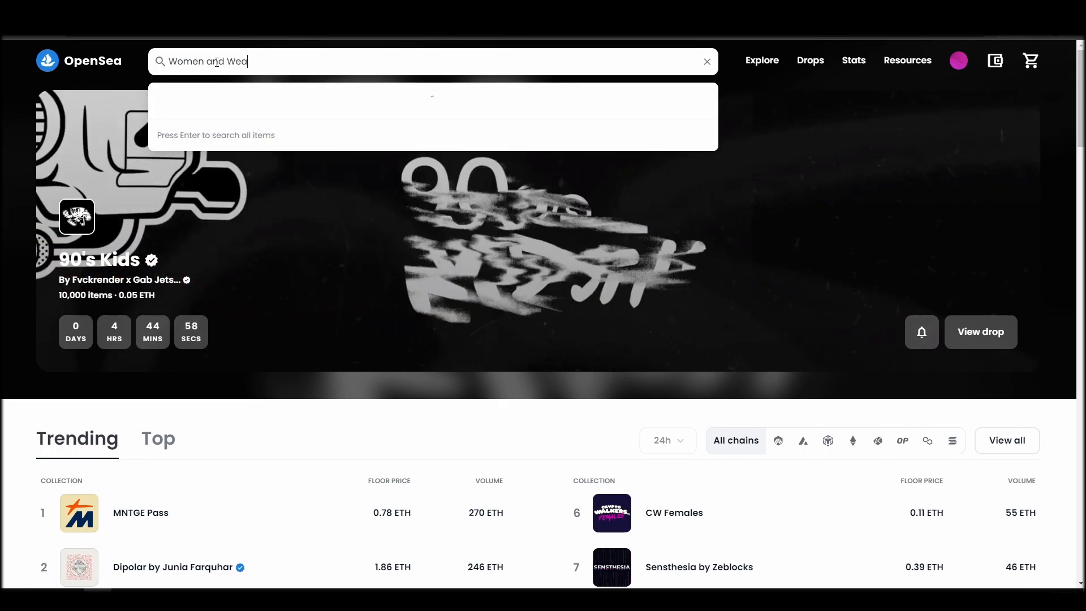
pyautogui.write('pon')
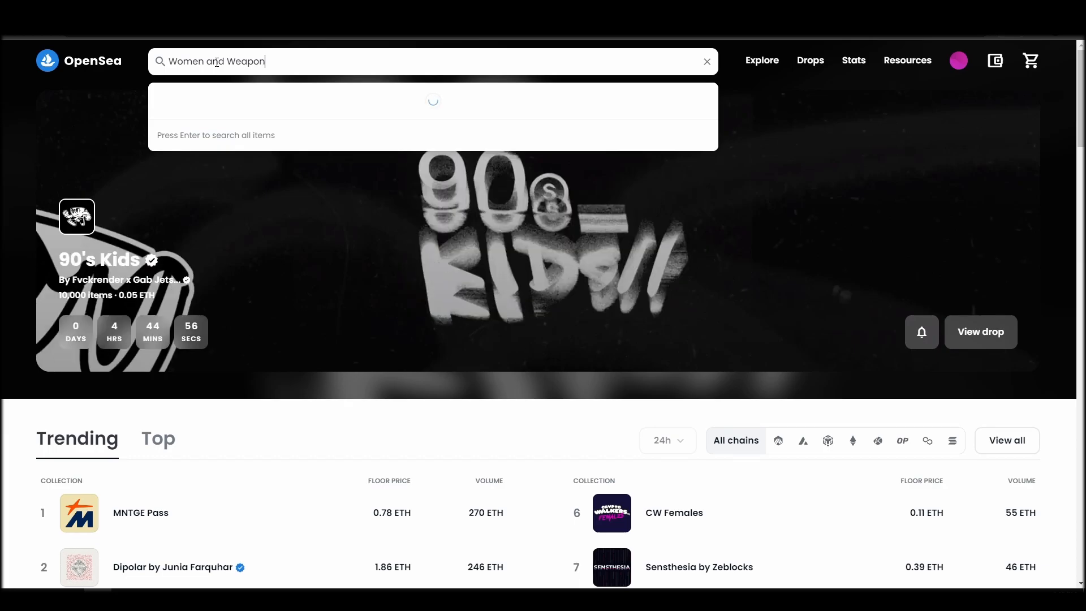
pyautogui.write('s')
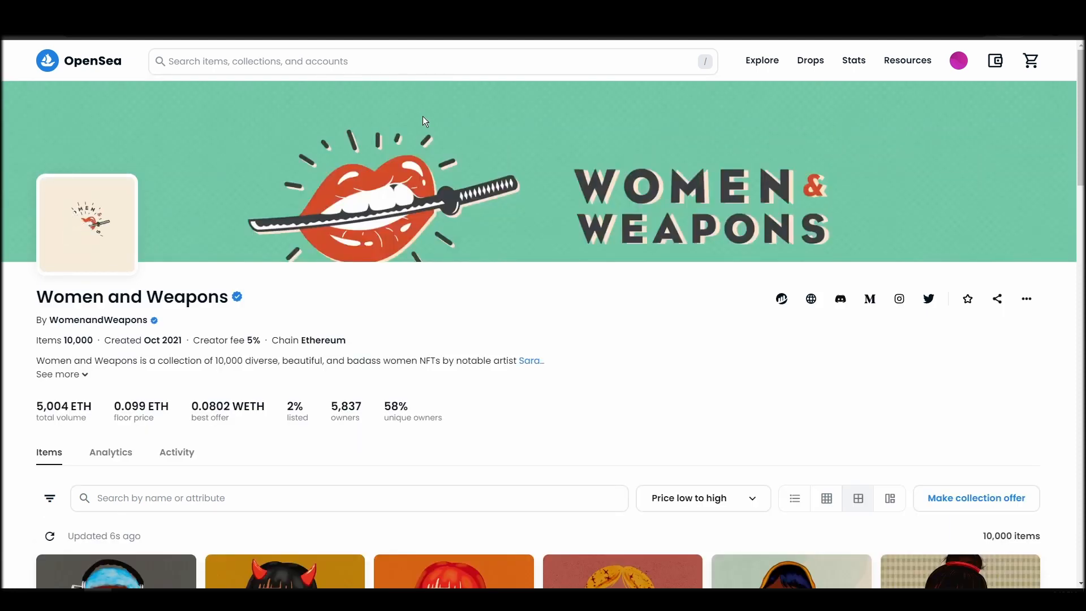
# Browse down the collection's items grid sorted by lowest price
pyautogui.scroll(-3)
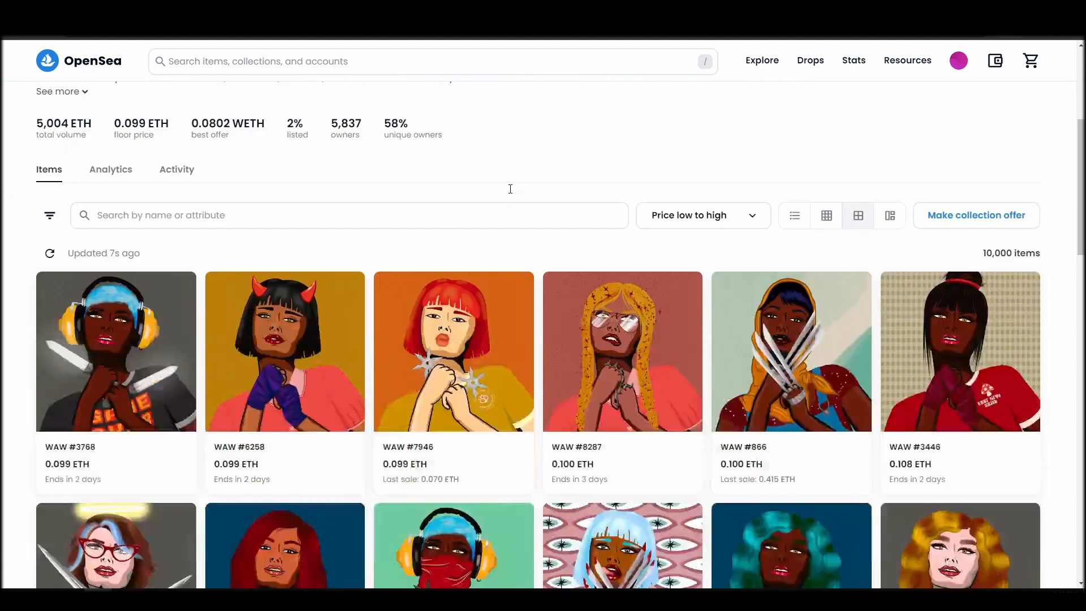
pyautogui.scroll(-3)
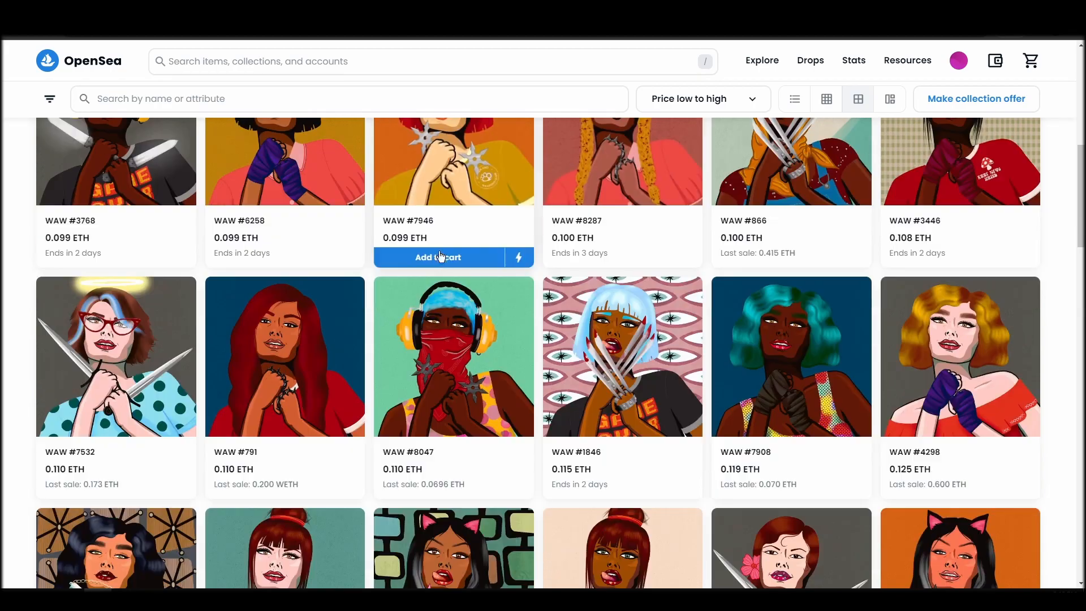
pyautogui.scroll(-3)
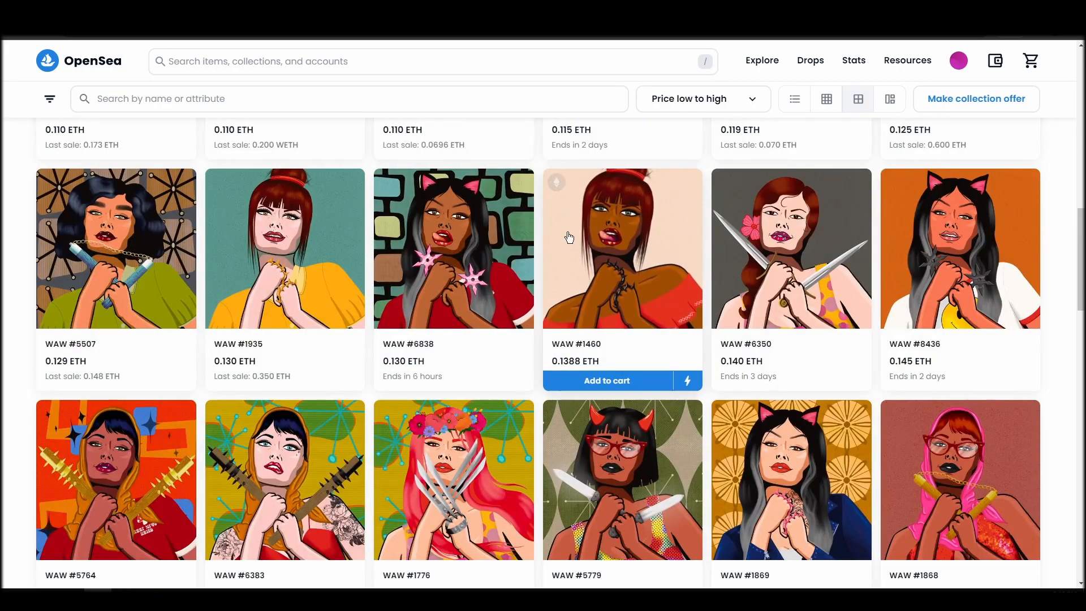
# Add WAW #6838 to the cart and start the purchase, reaching the 0.13 ETH add-funds prompt
pyautogui.click(454, 248)
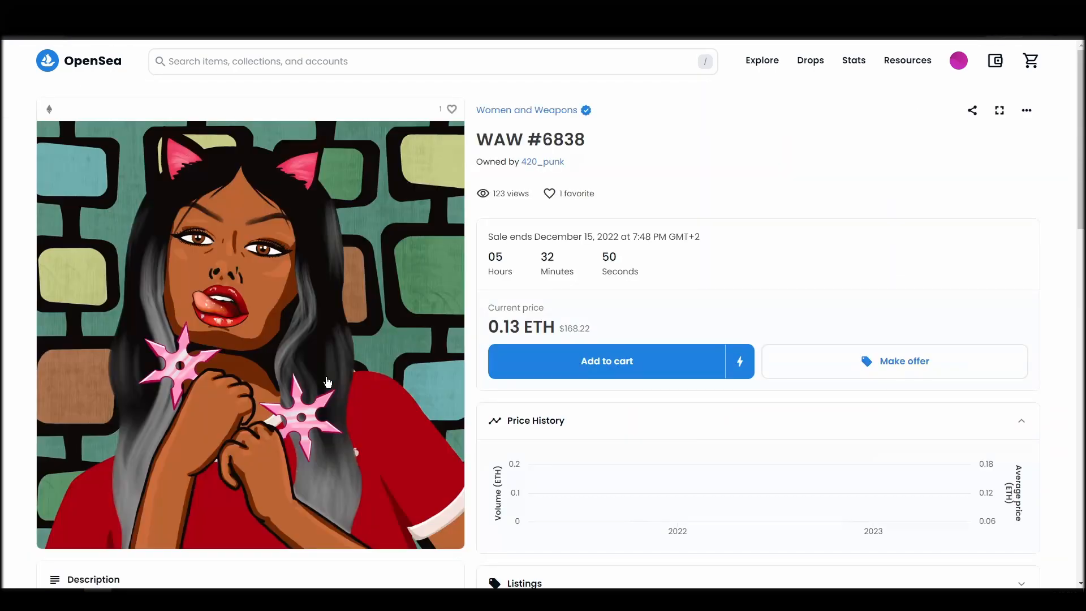
pyautogui.click(606, 361)
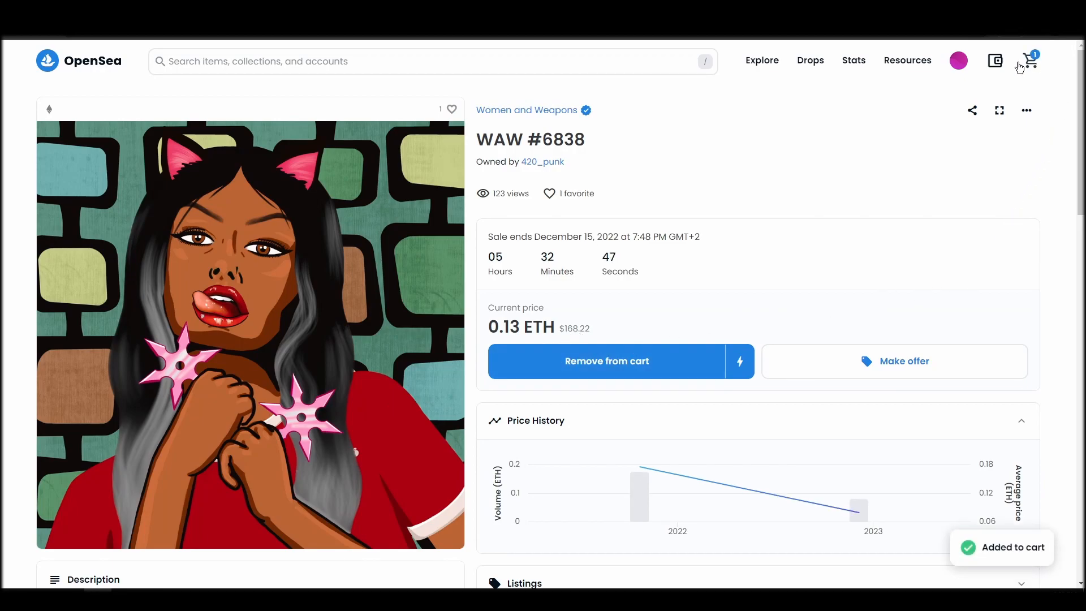
pyautogui.click(1030, 61)
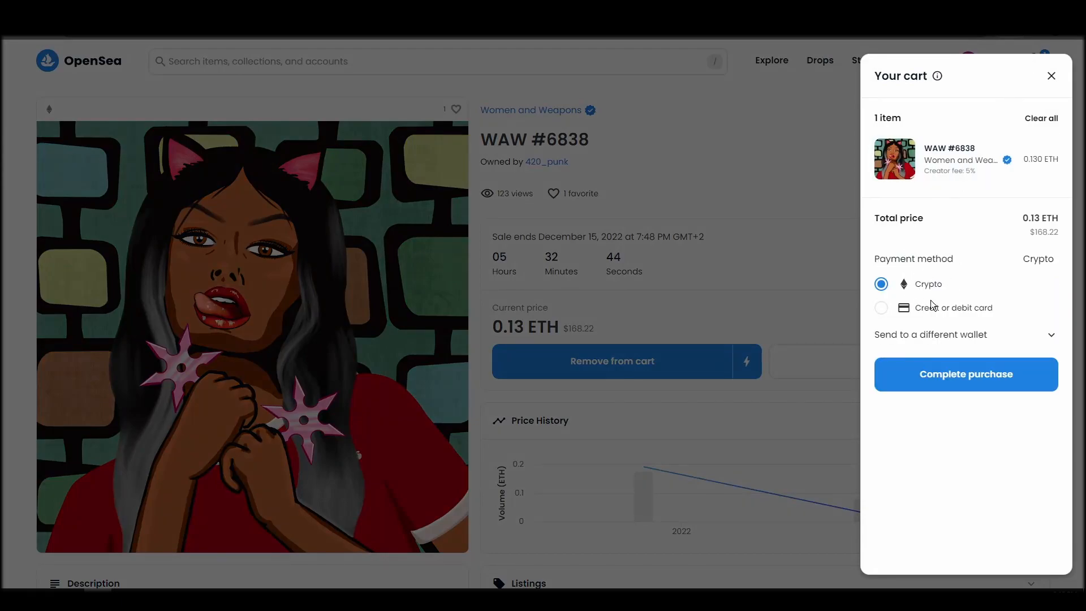
pyautogui.moveTo(976, 402)
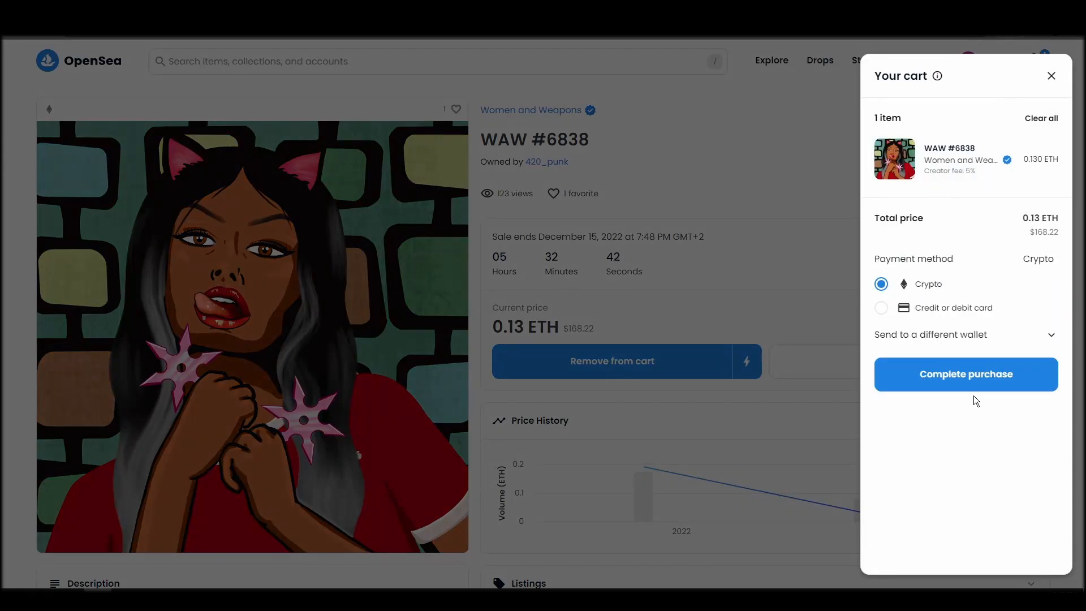
pyautogui.click(965, 375)
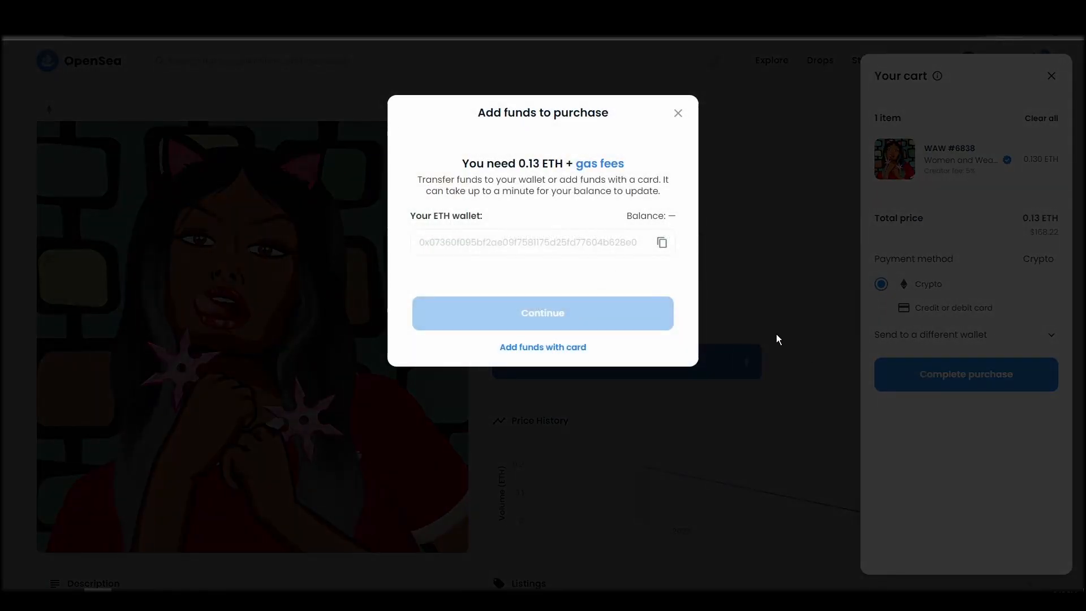